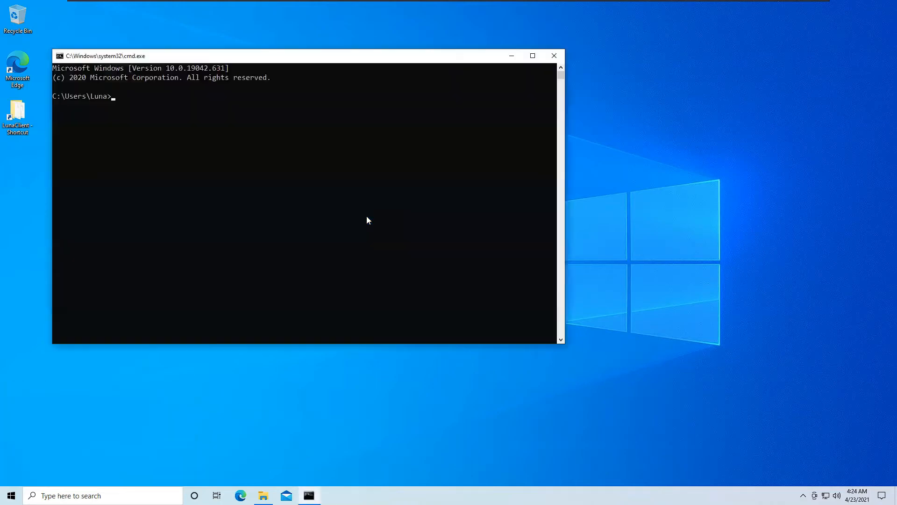
Step: Check java -version reports 1.8.0_291, then run vtl verify from the LunaClient folder showing slot 0
text(java -version)
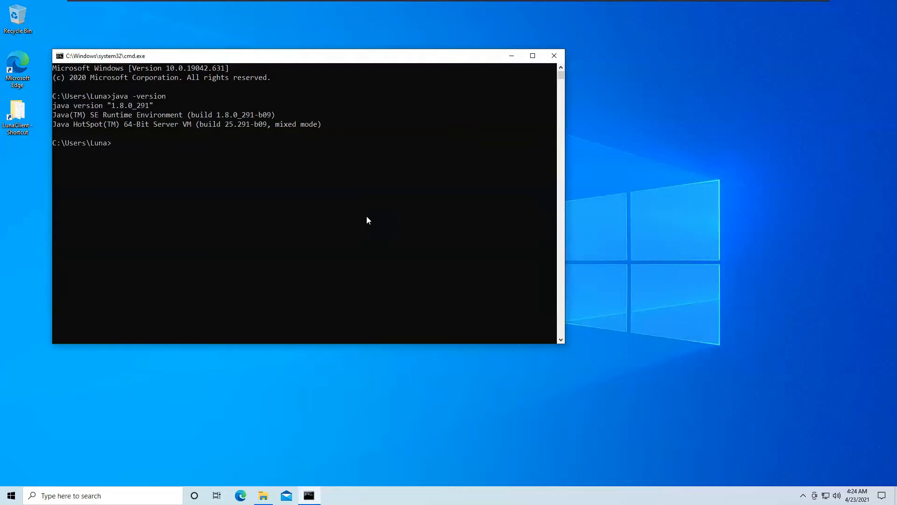
text(cd C)
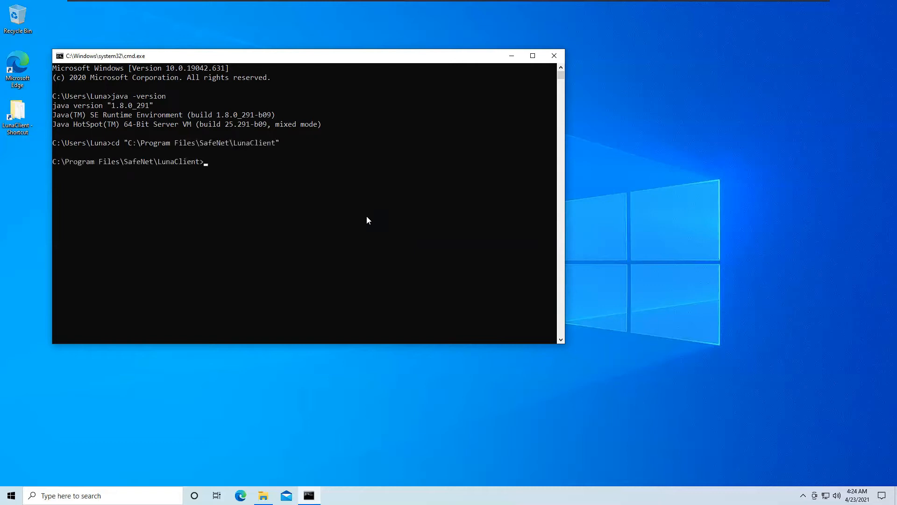
text(vtl)
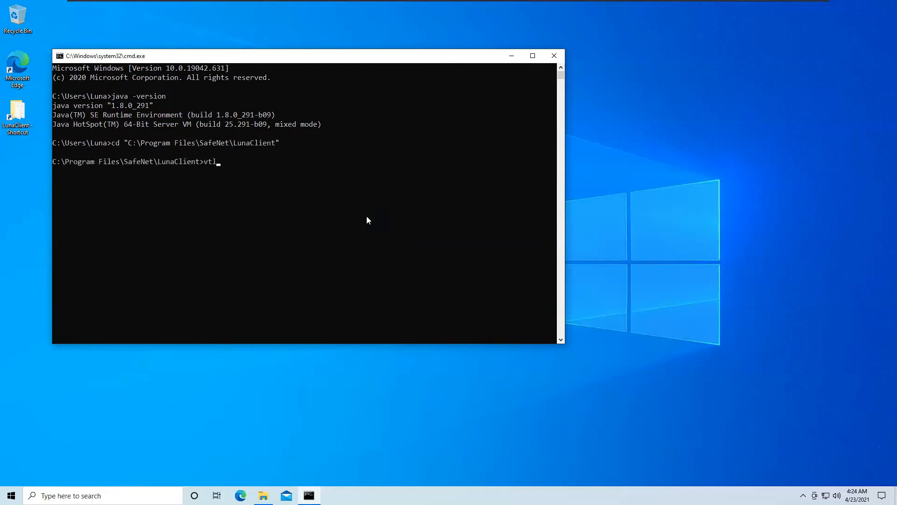
text(verify)
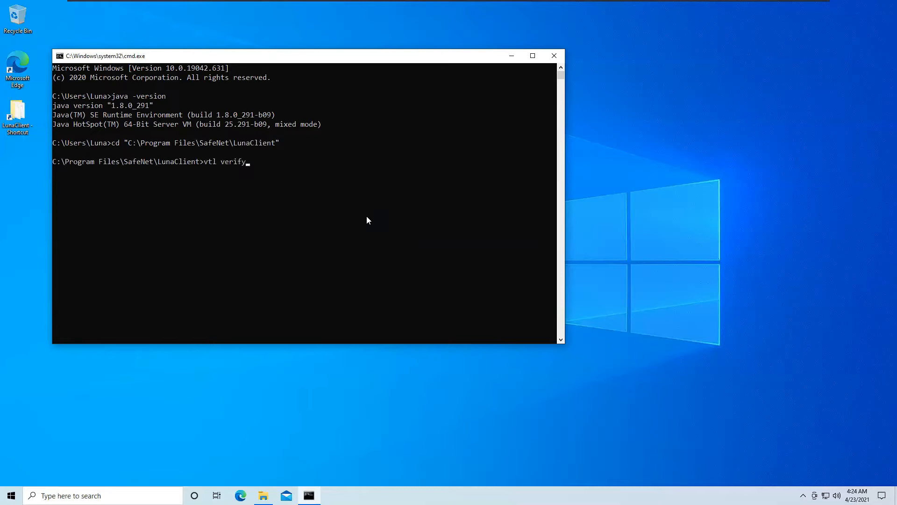
key(Return)
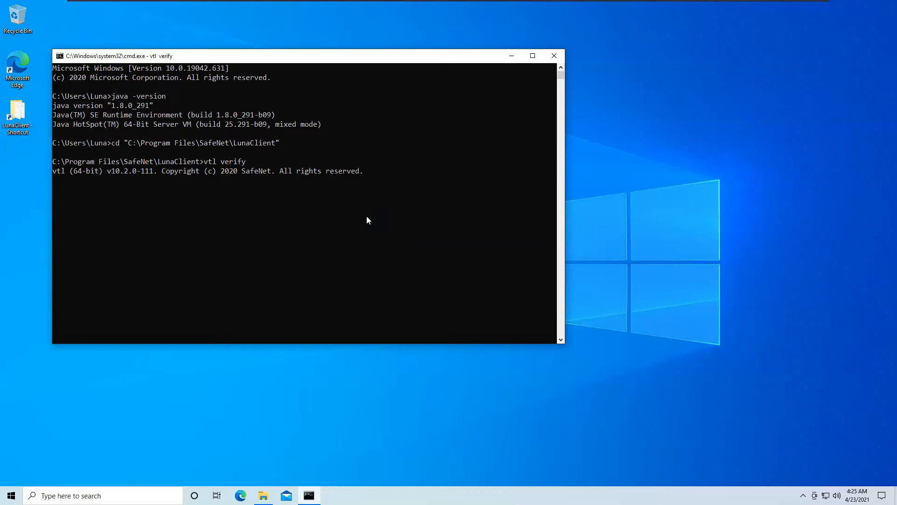
key(Return)
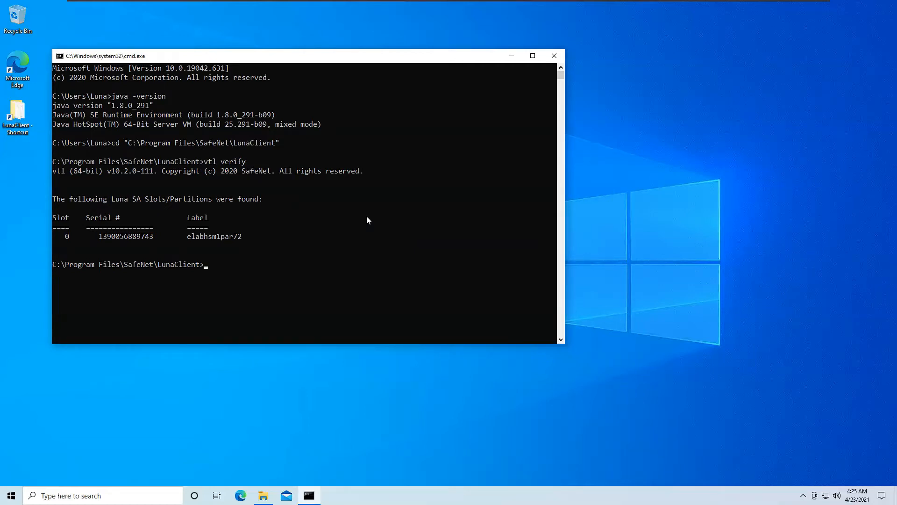
mouse_move(553, 56)
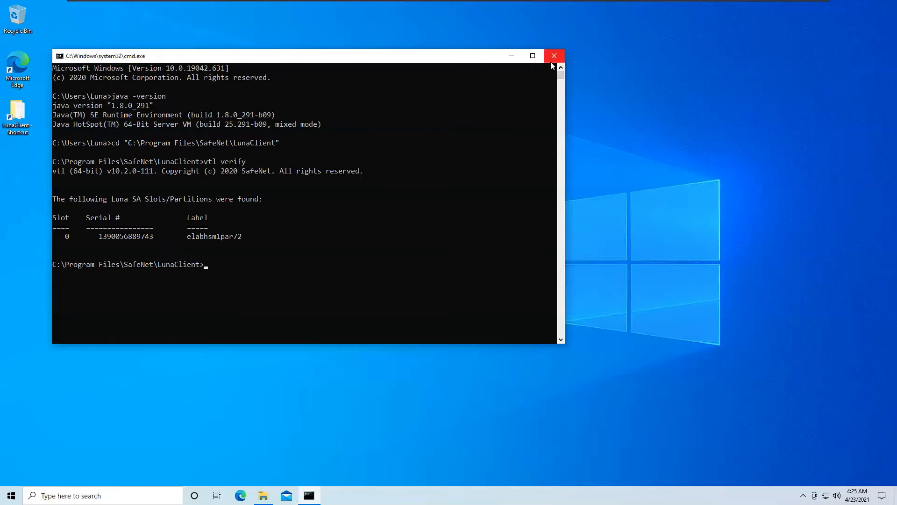
Step: Browse to SafeNet\LunaClient\JSP\lib and copy LunaAPI.dll and LunaProvider
click(552, 56)
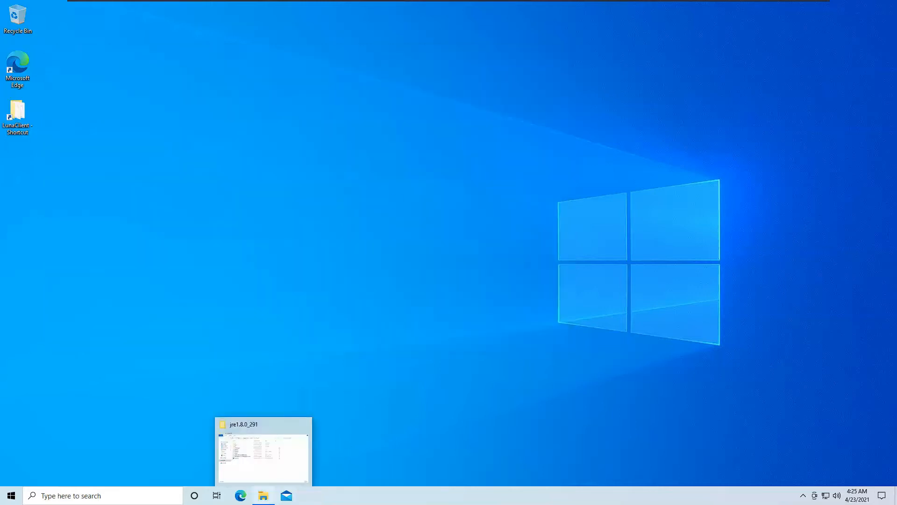
click(262, 450)
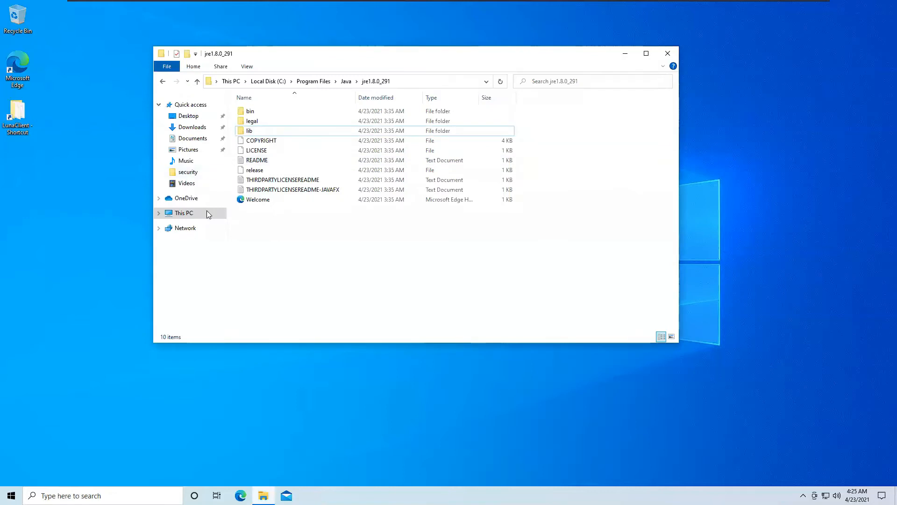
click(267, 81)
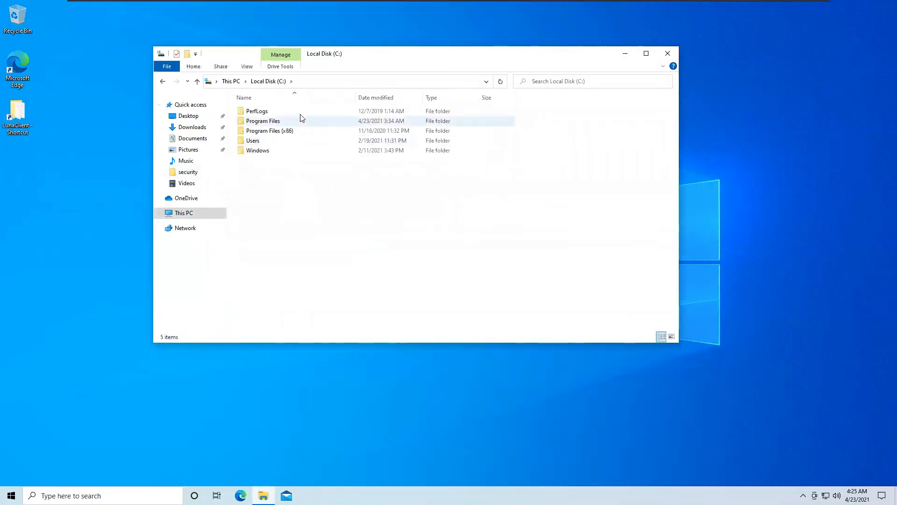
double_click(262, 120)
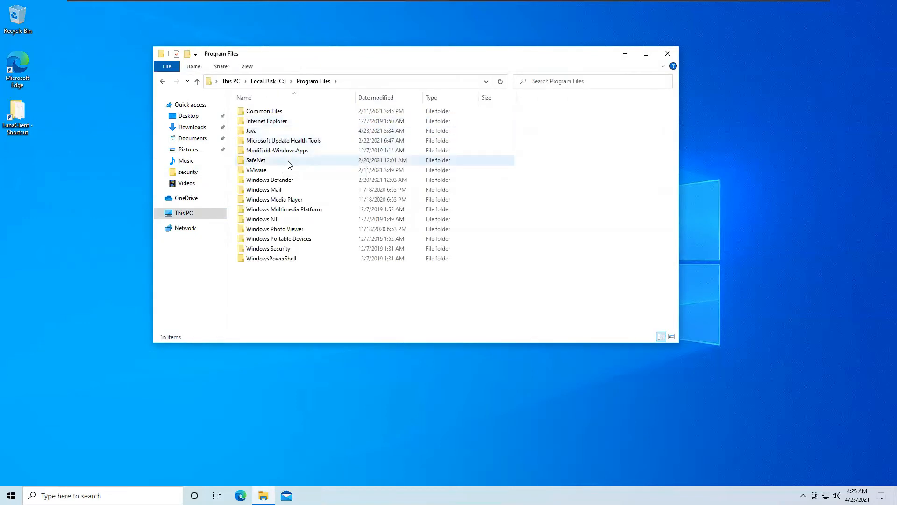
double_click(256, 159)
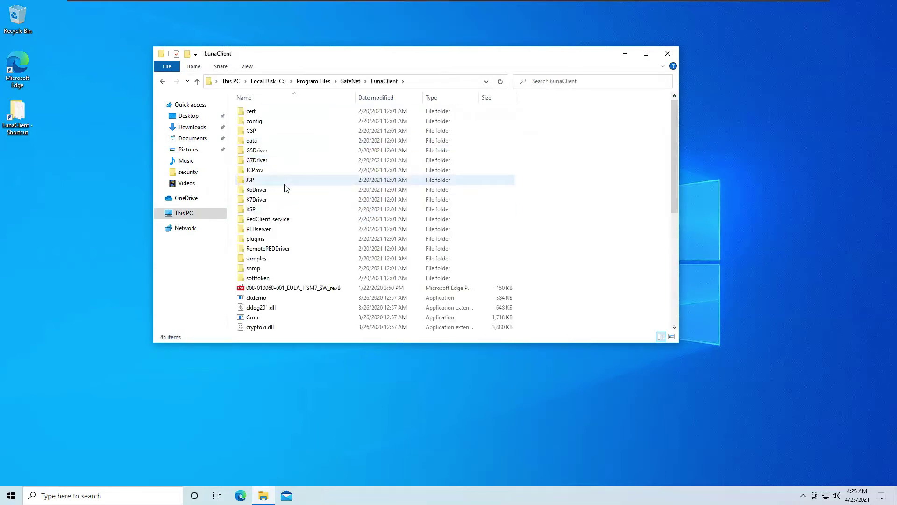
double_click(248, 180)
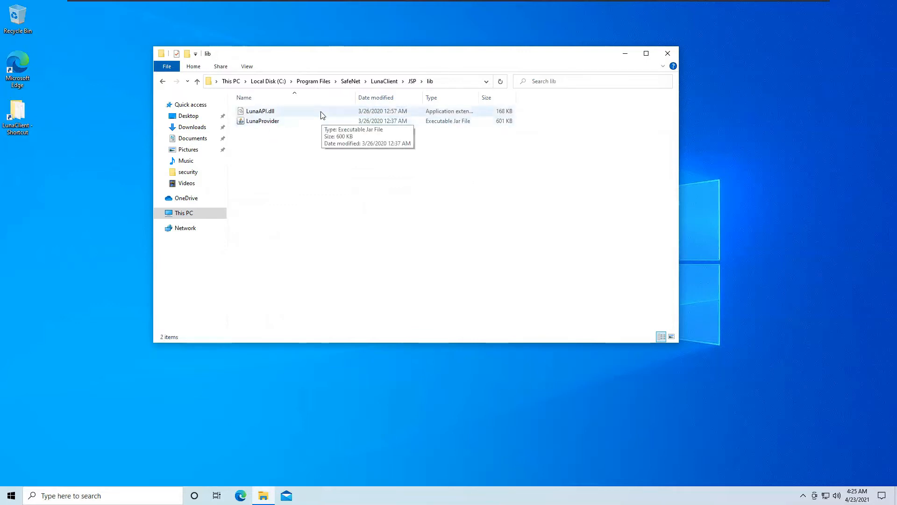
click(259, 111)
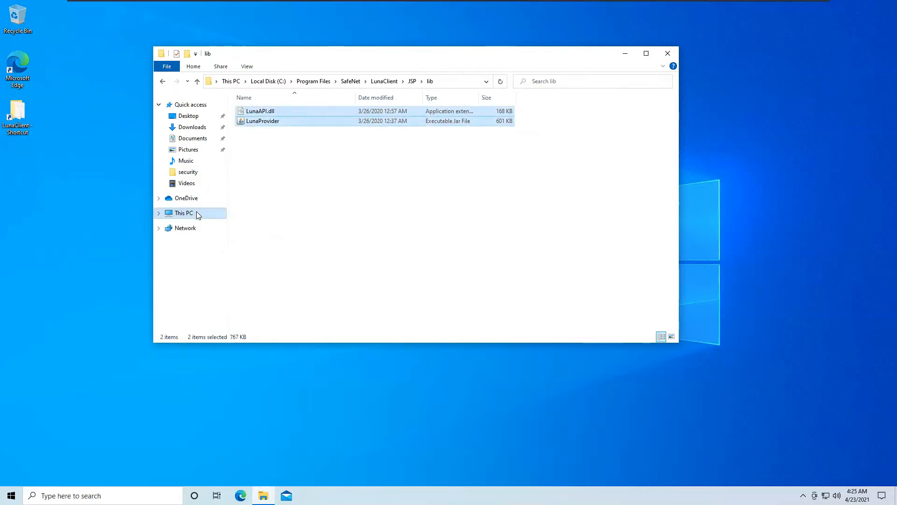
Step: Paste both files into Java\jre1.8.0_291\lib\ext, granting administrator permission
click(313, 80)
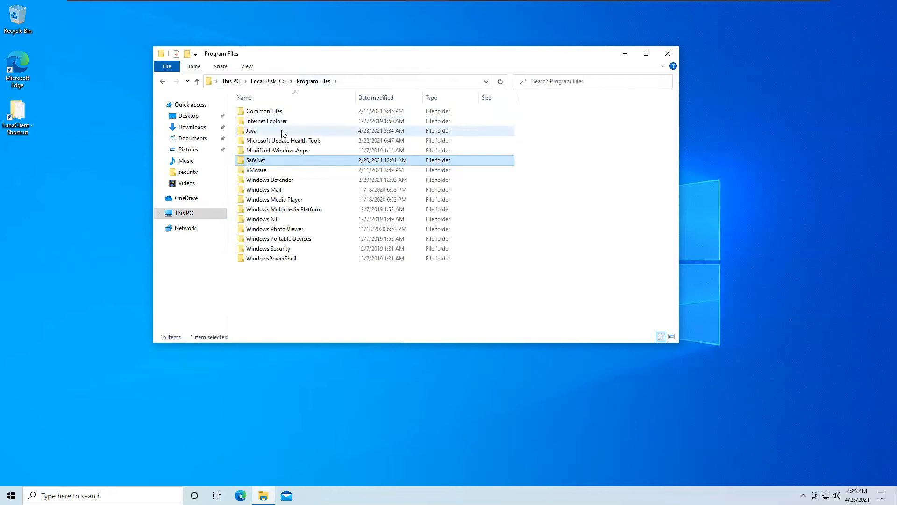
double_click(251, 131)
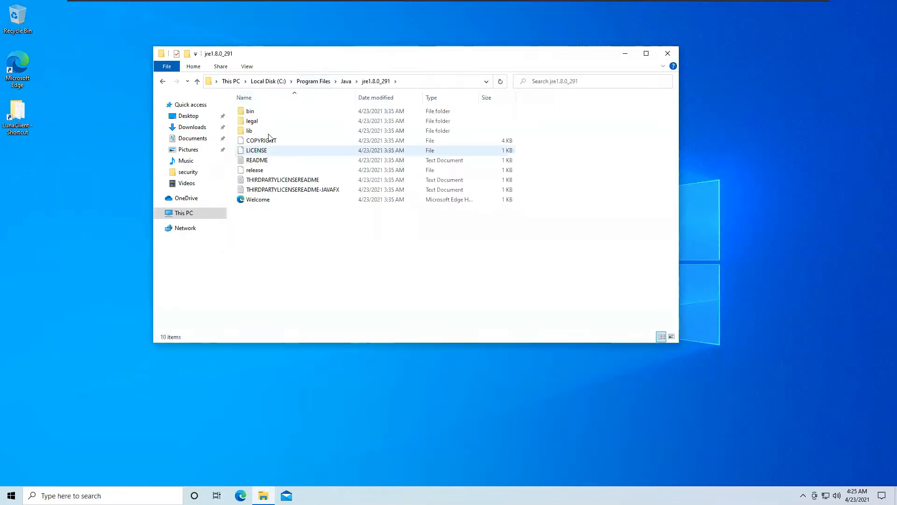
double_click(250, 130)
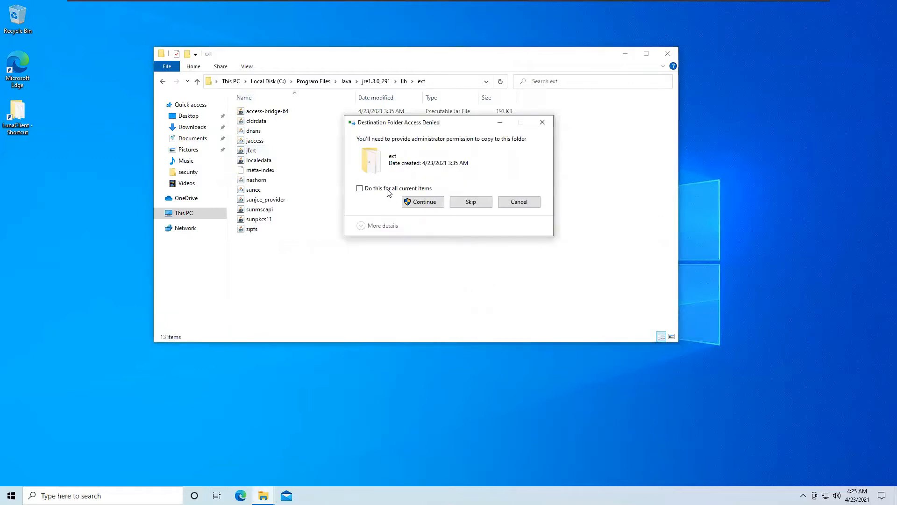
click(422, 202)
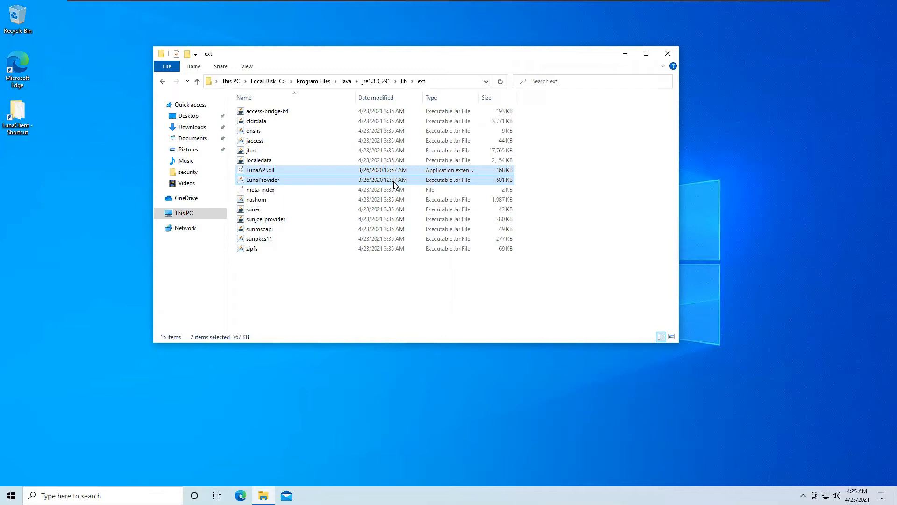
mouse_move(208, 430)
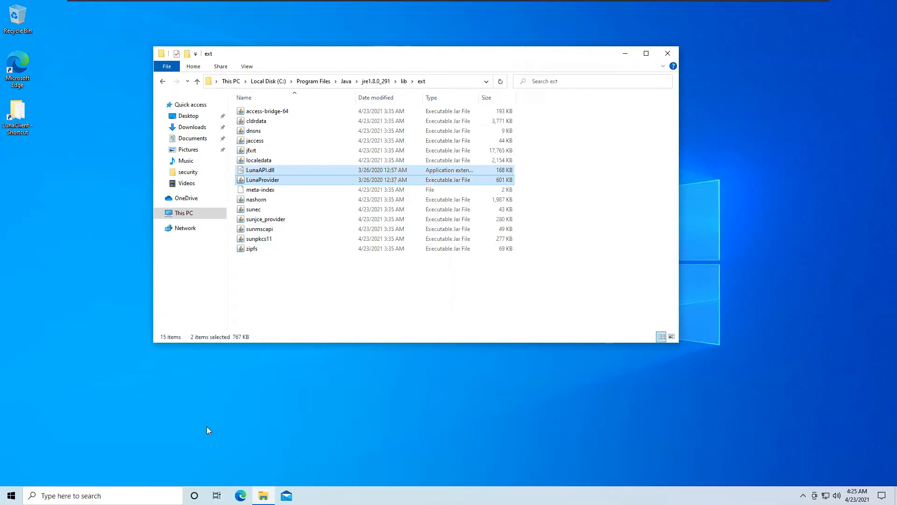
Step: Launch an administrator Command Prompt via the Run search for cmd
key(Win+r)
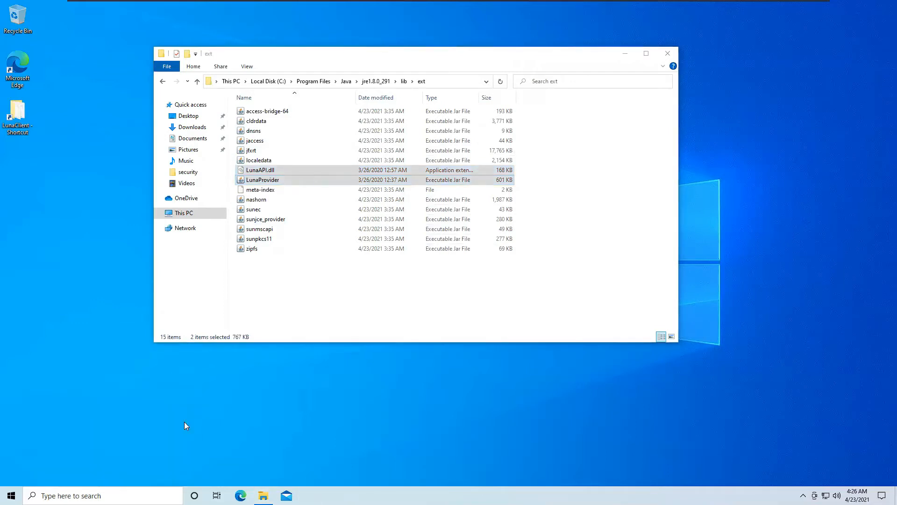
text(cmd)
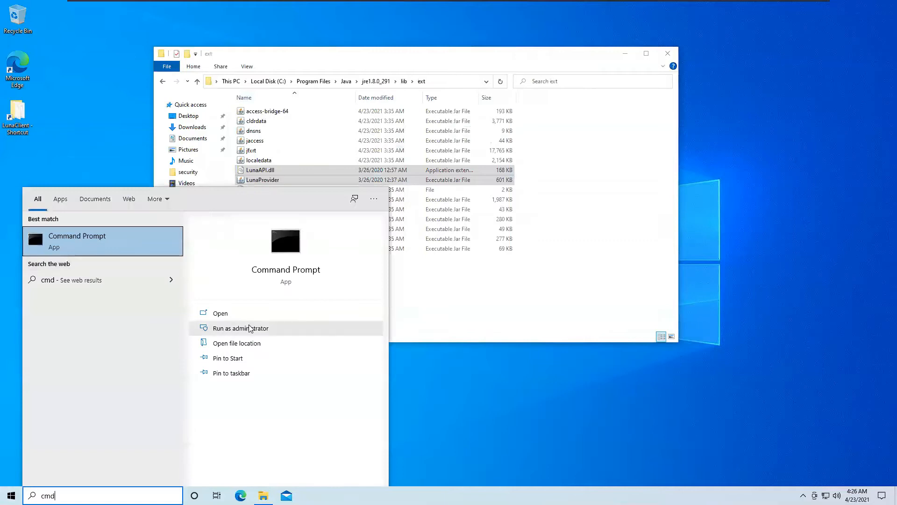
click(240, 328)
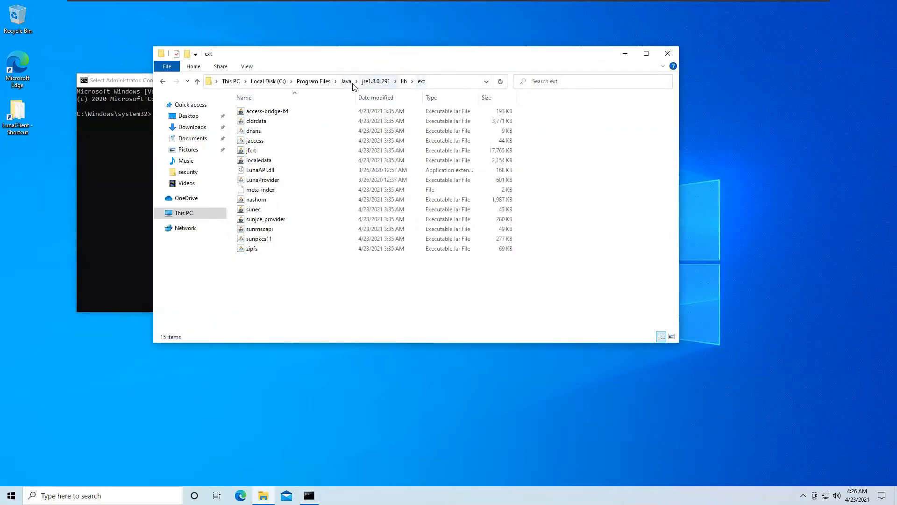
Step: Open java.security from jre1.8.0_291\lib\security in Notepad and scroll to the provider list
click(376, 80)
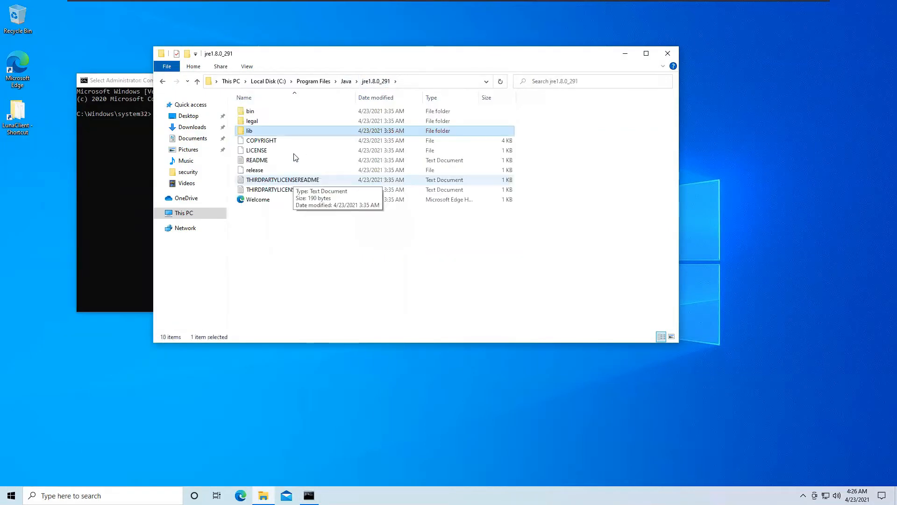
mouse_move(302, 131)
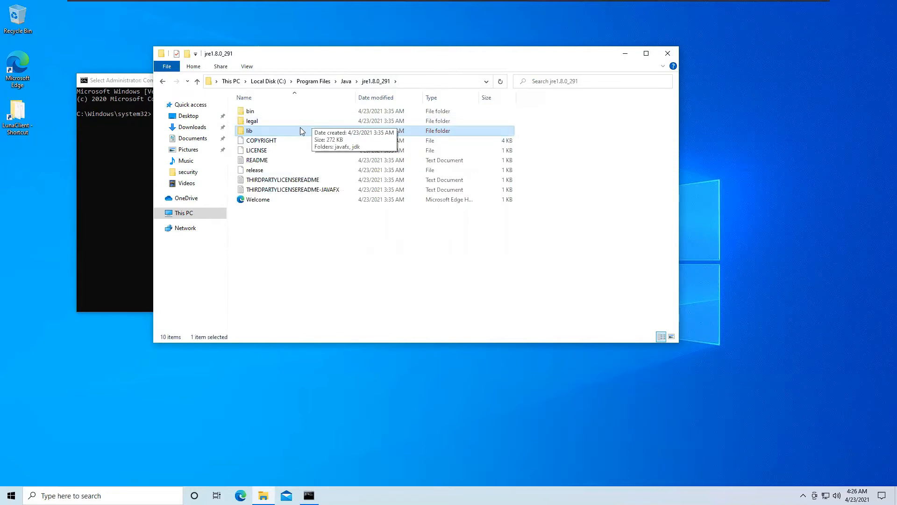
double_click(250, 131)
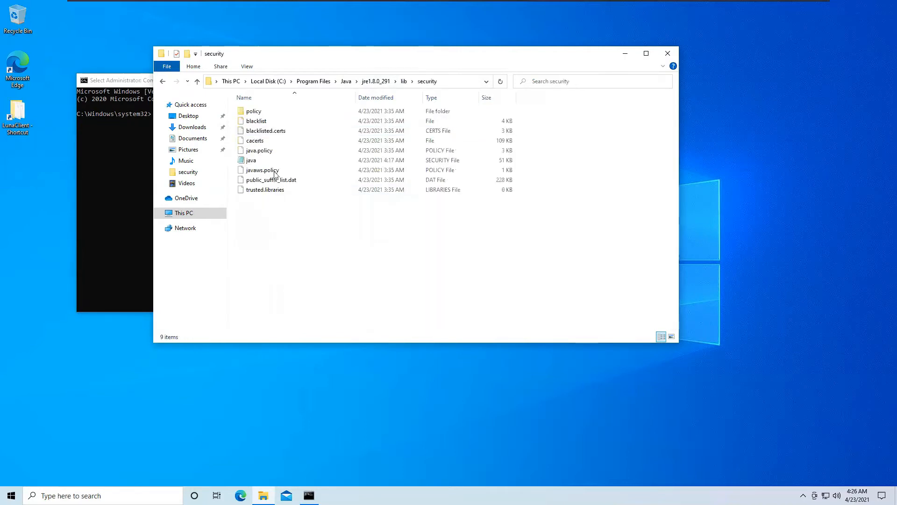
double_click(250, 160)
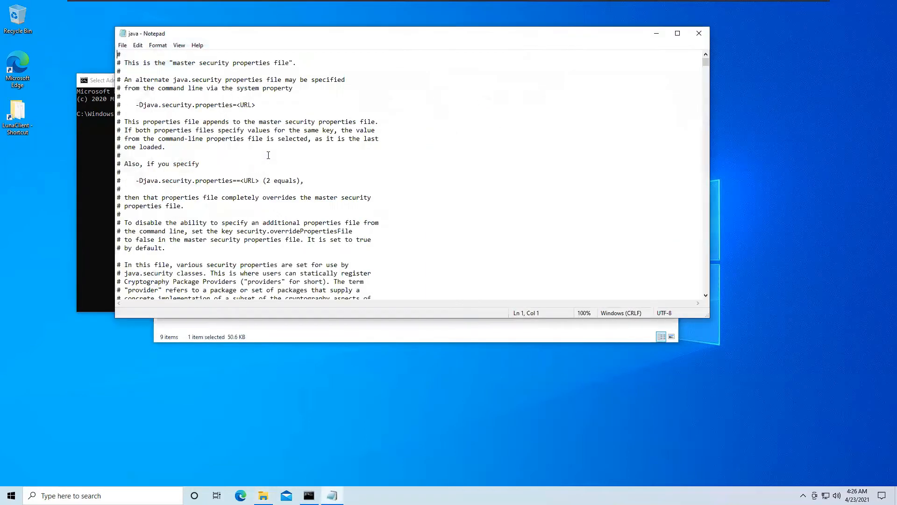
scroll(down, 3)
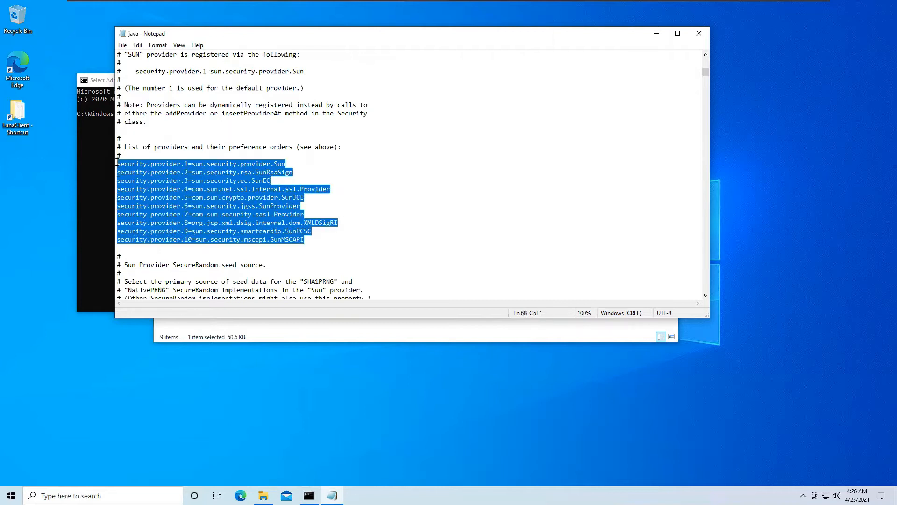
click(303, 249)
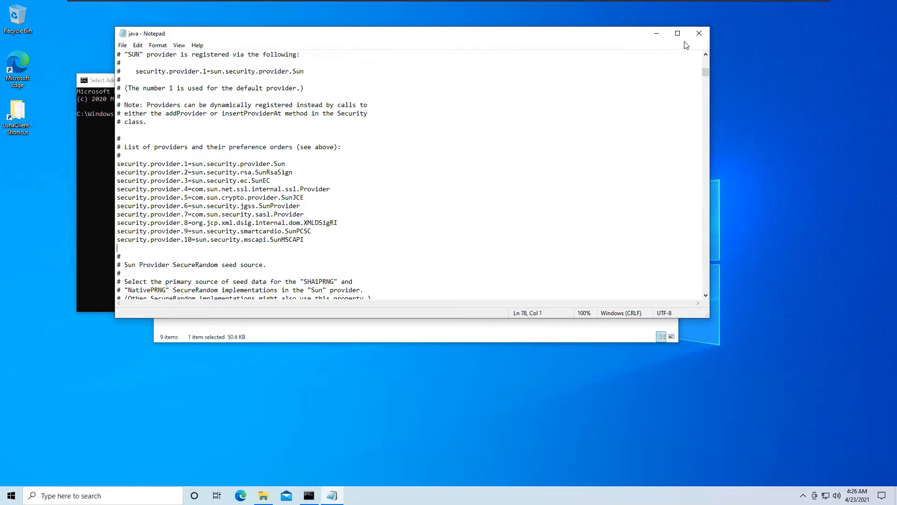
Step: From Command Prompt in lib\security, open java.security into Notepad
click(699, 33)
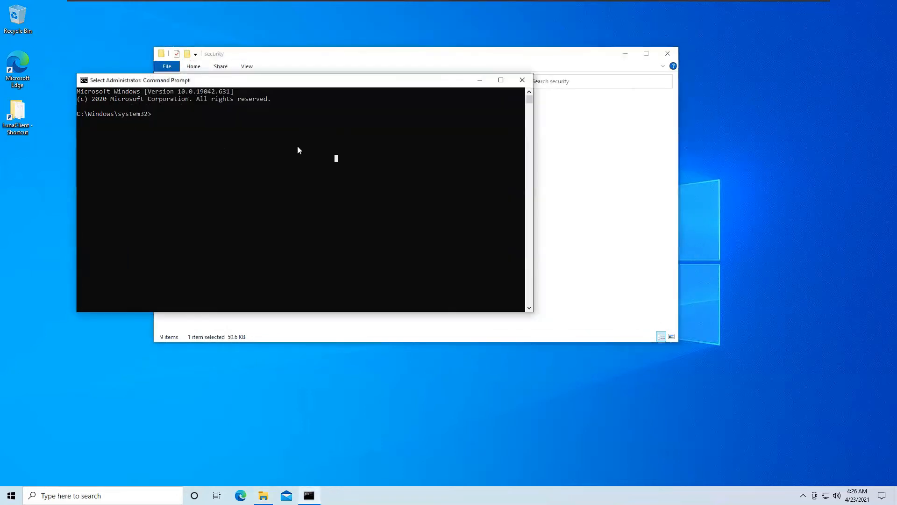
mouse_move(564, 184)
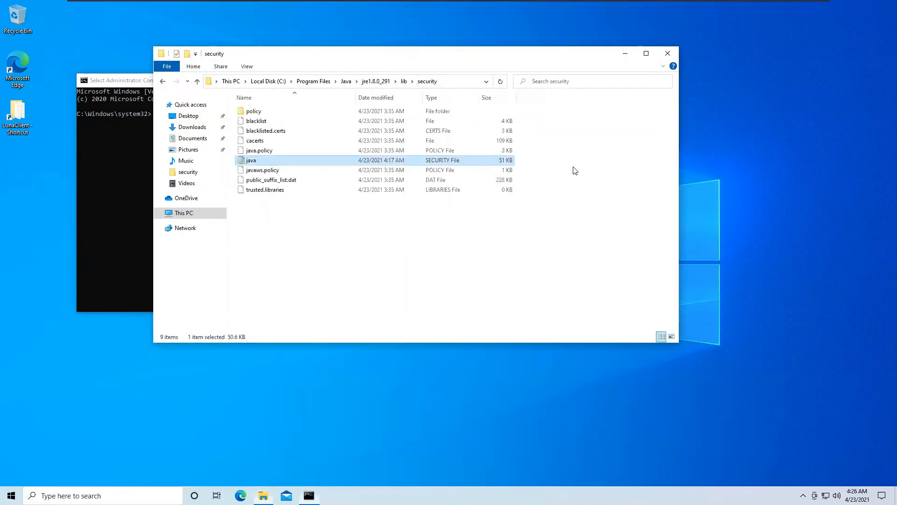
click(355, 80)
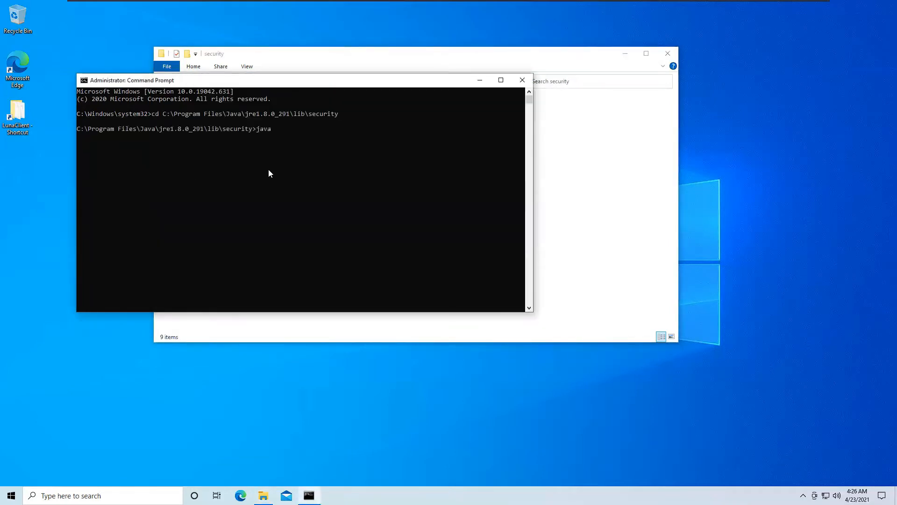
text(.securit)
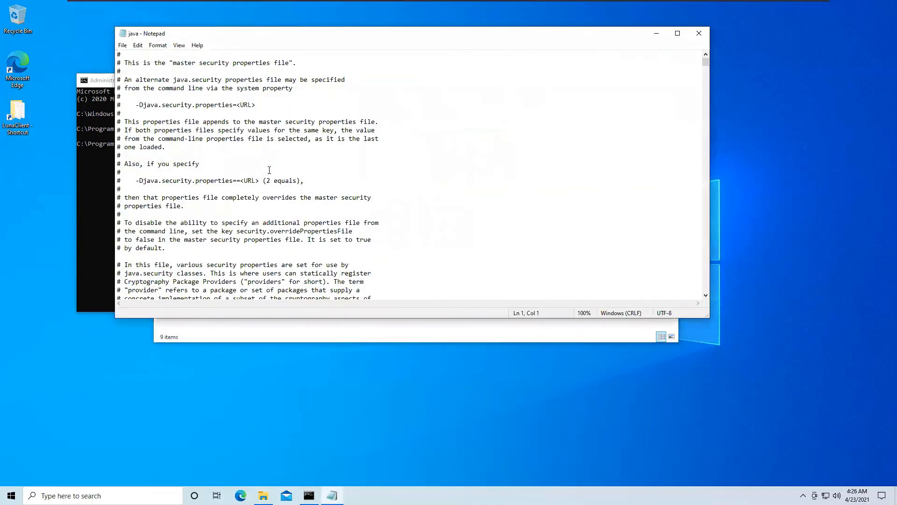
Step: Start a security.provider. line below the first provider entry
scroll(down, 3)
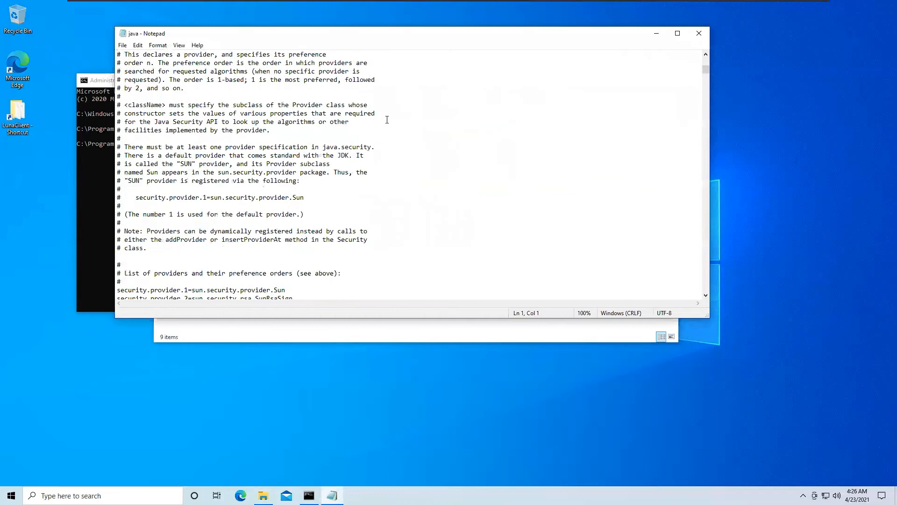
scroll(down, 3)
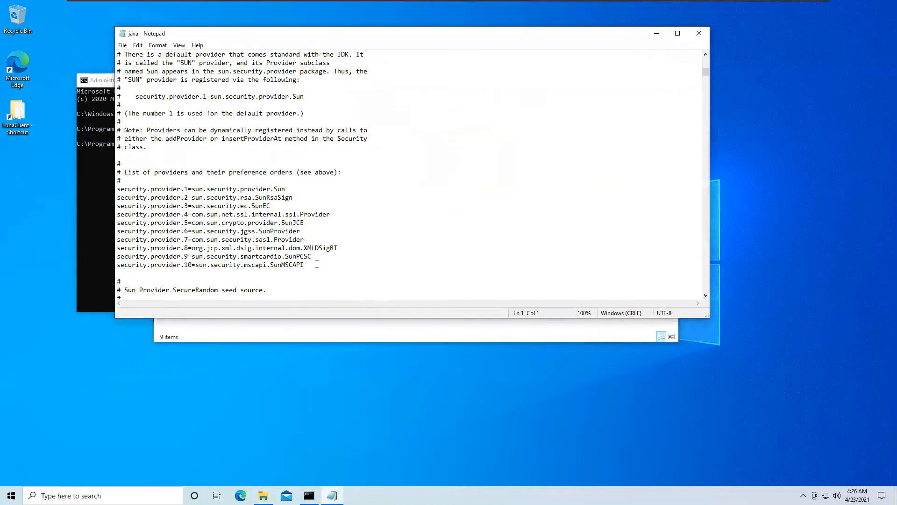
mouse_move(308, 189)
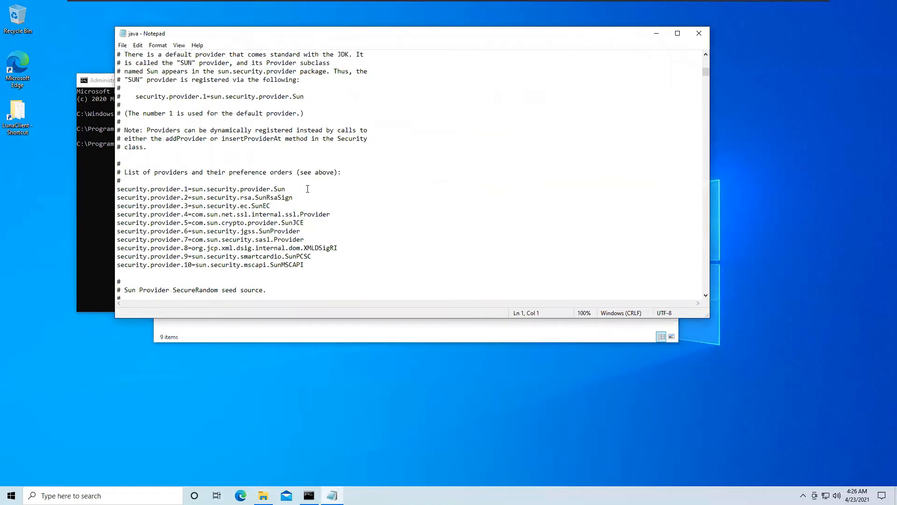
click(286, 189)
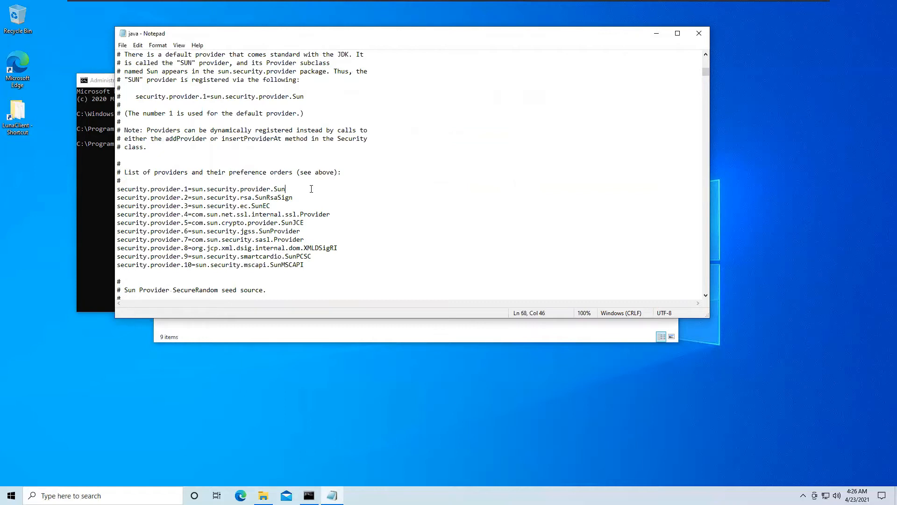
key(Enter)
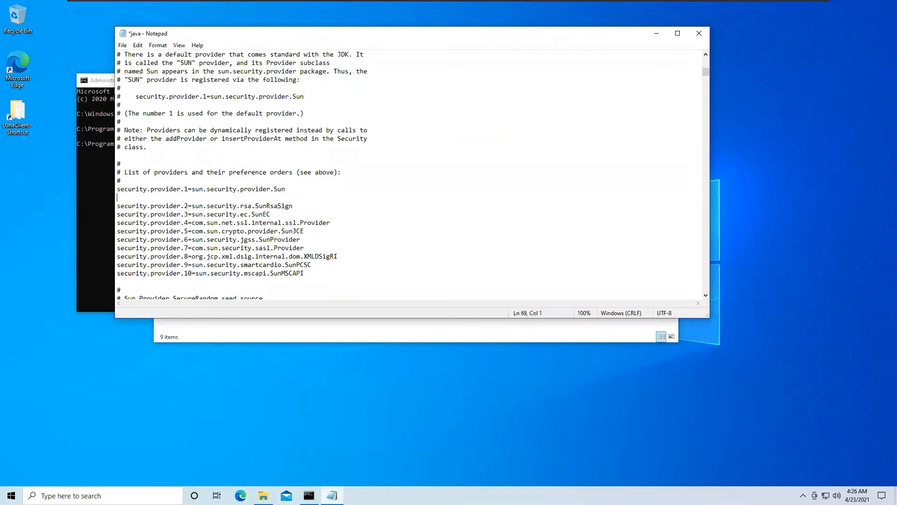
text(security.pr)
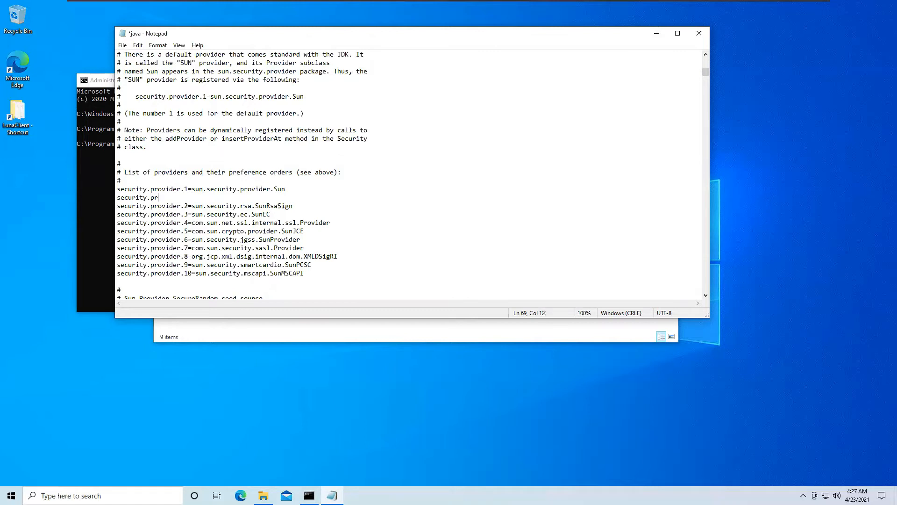
text(ovider)
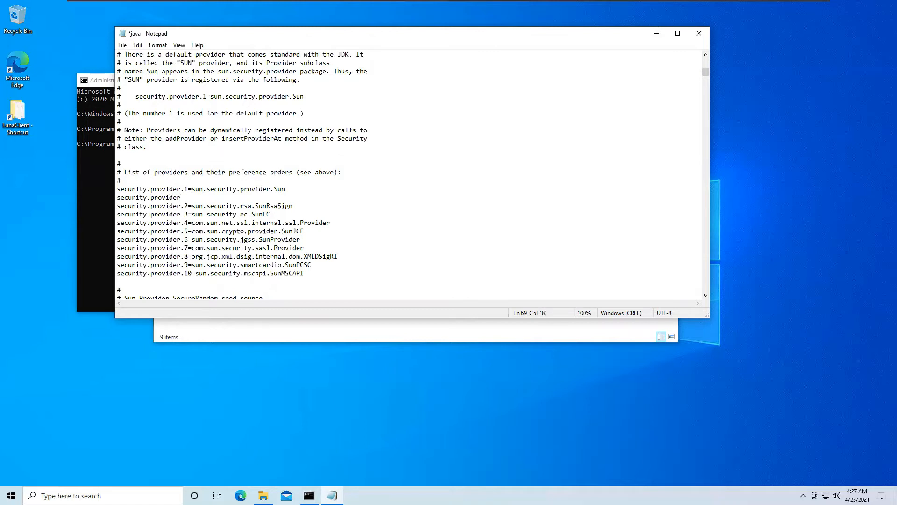
text(.)
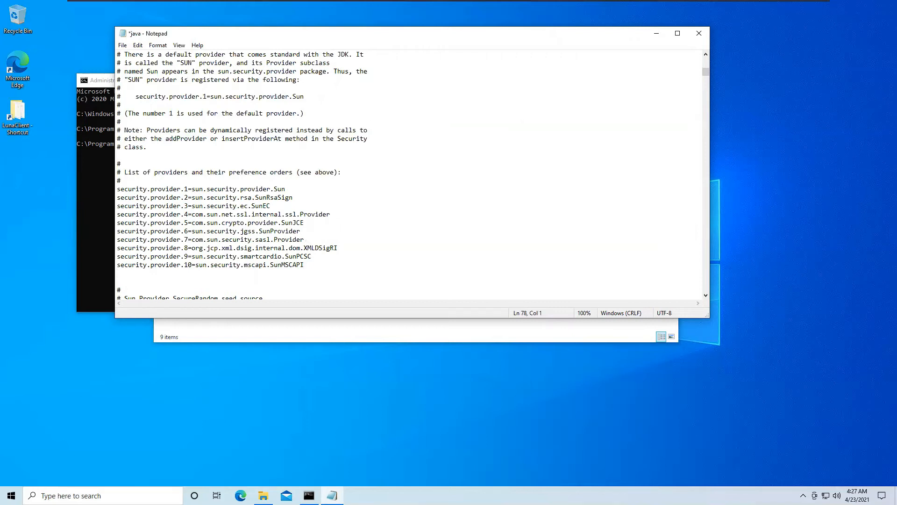
Step: Add security.provider.11=com.safenetinc.luna.provider.LunaProvider after provider 10
click(118, 273)
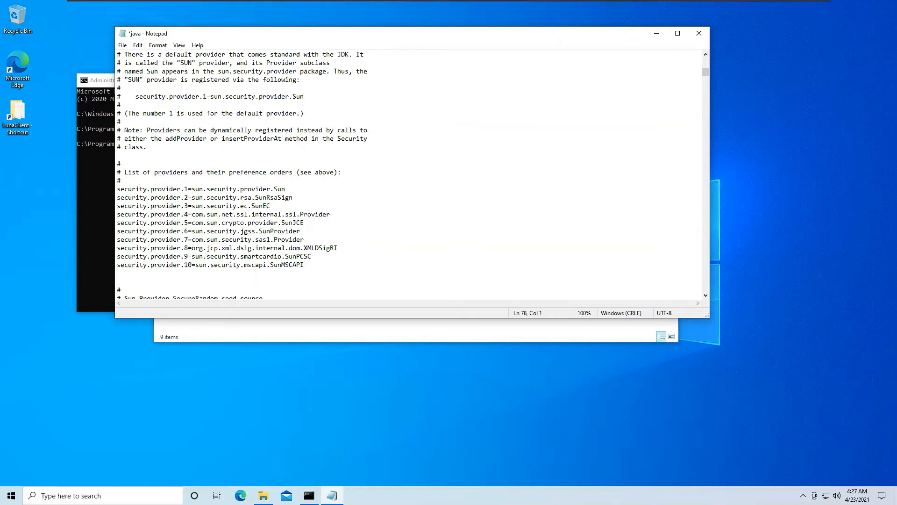
text(secur)
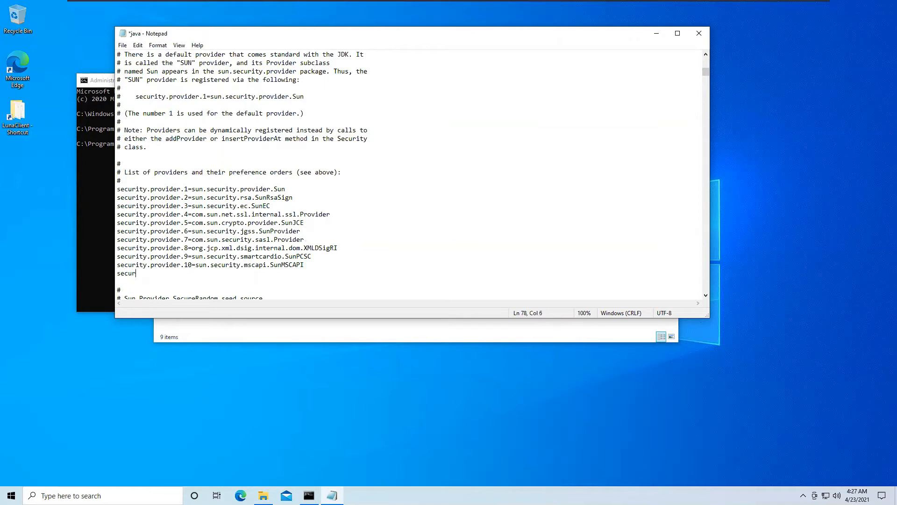
text(ity)
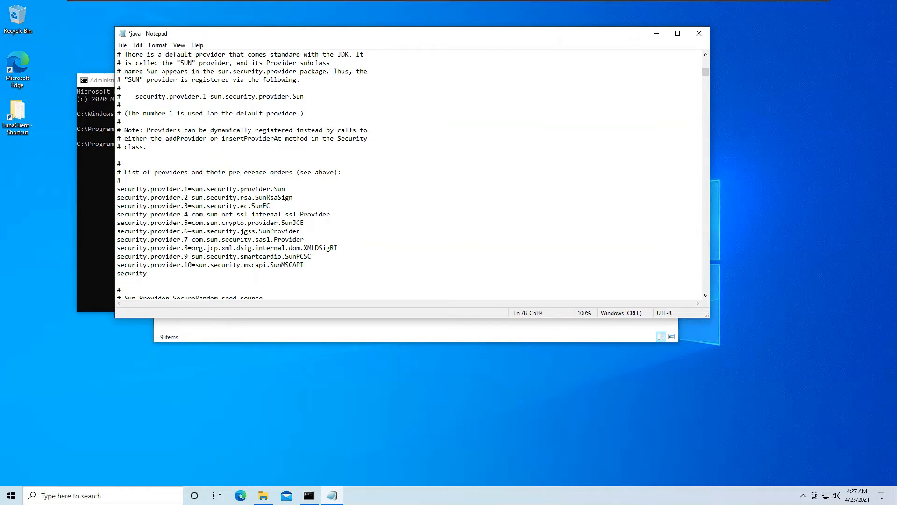
text(.provider)
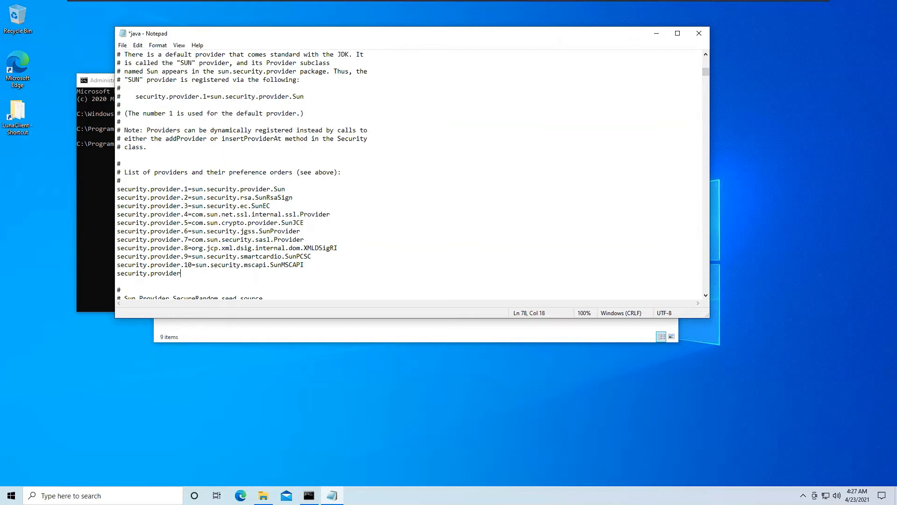
text(.11)
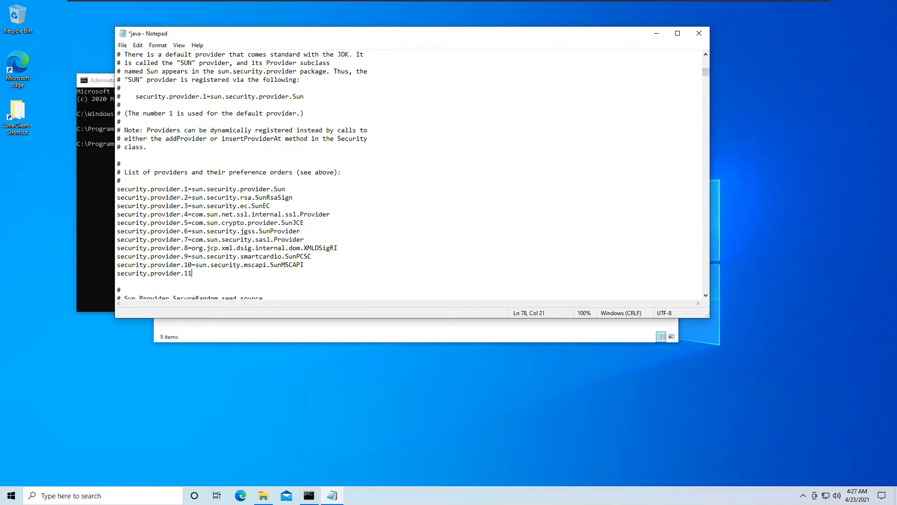
text(co)
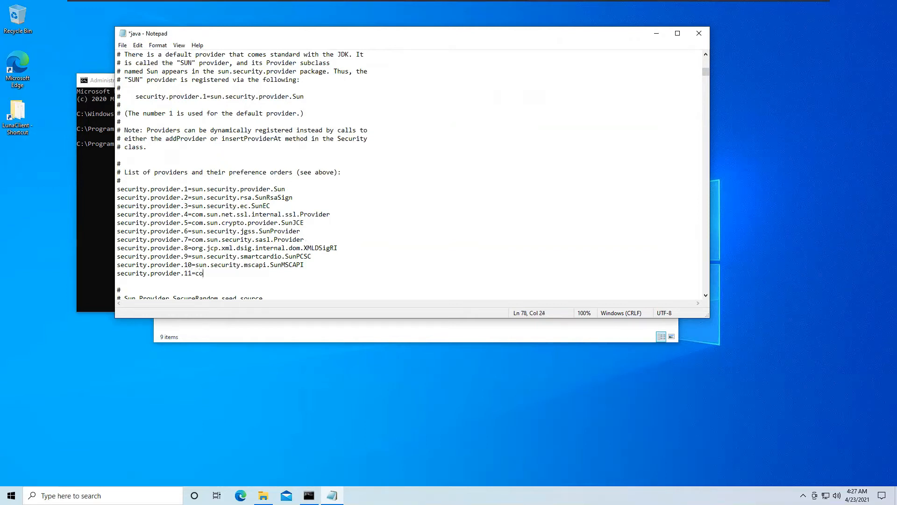
text(m.)
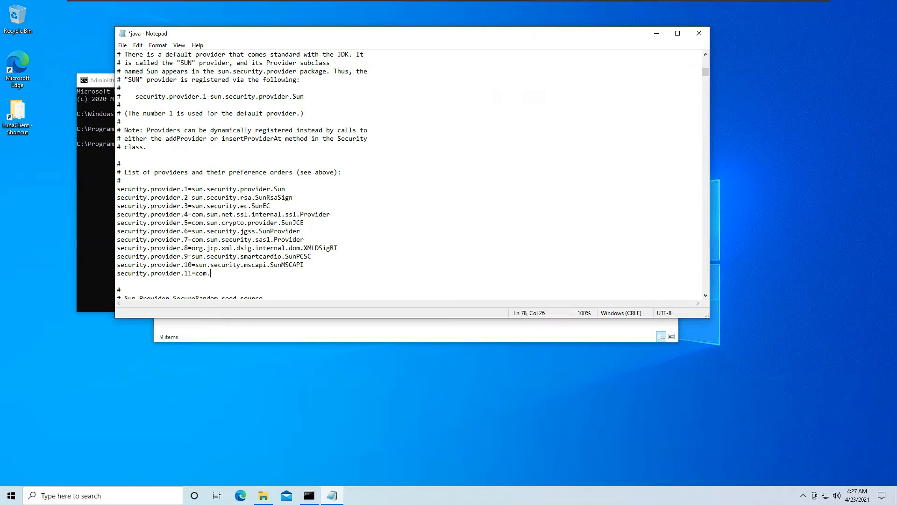
text(safenetinc.l)
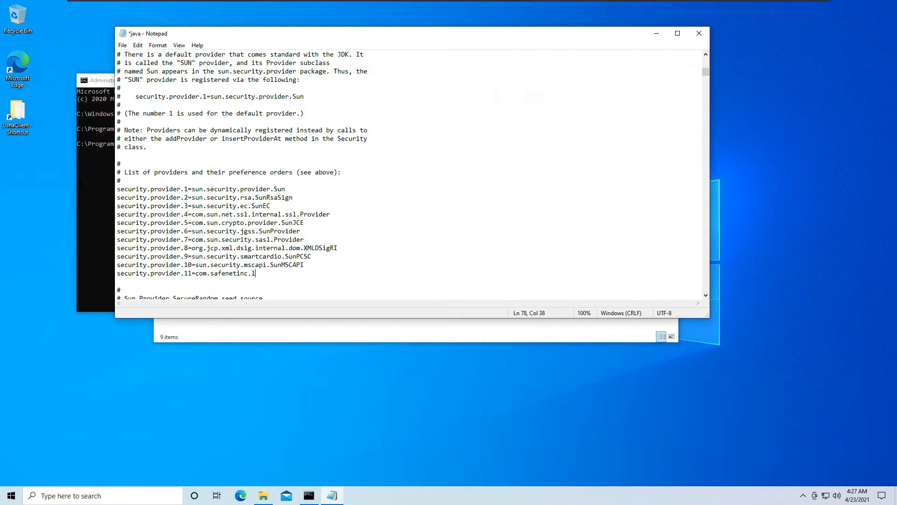
text(una.provider.L)
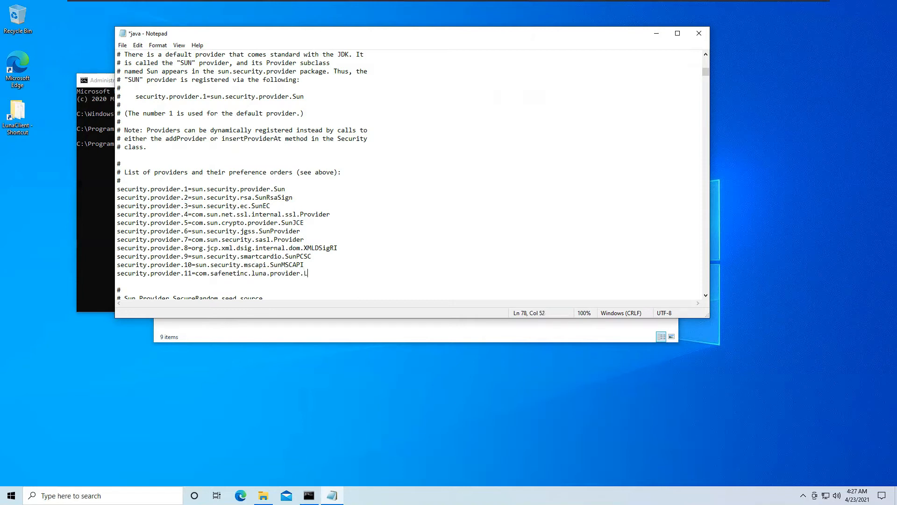
text(unaProvid)
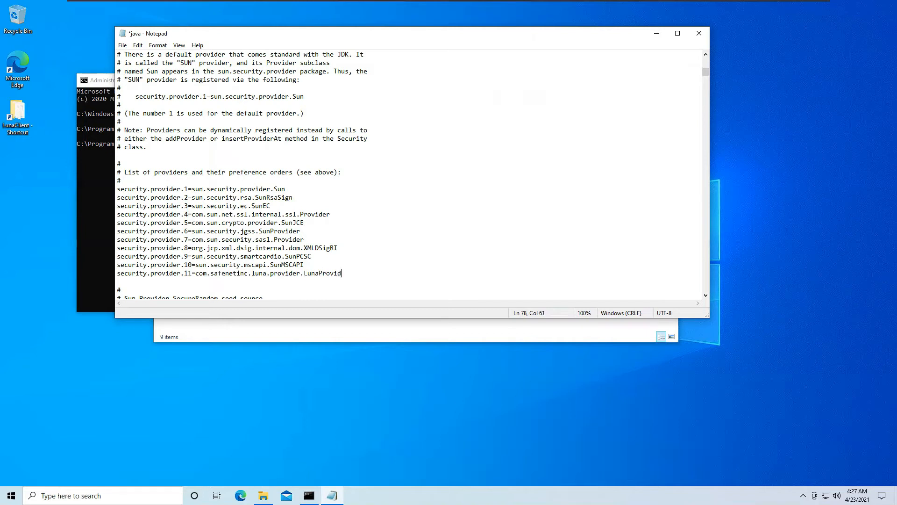
text(er)
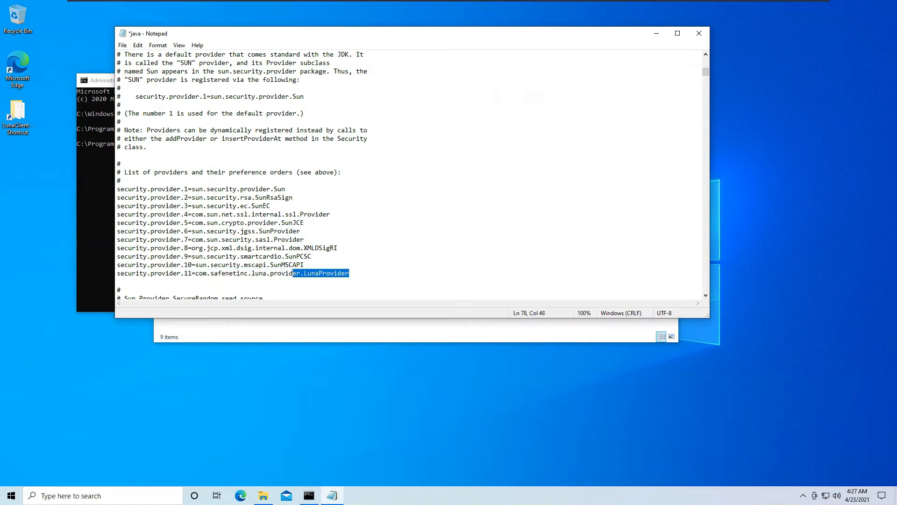
double_click(325, 273)
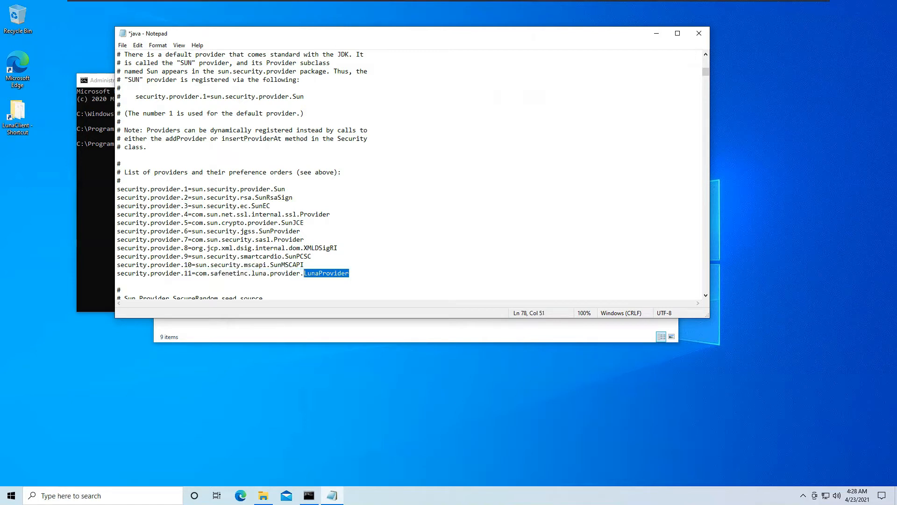
click(263, 495)
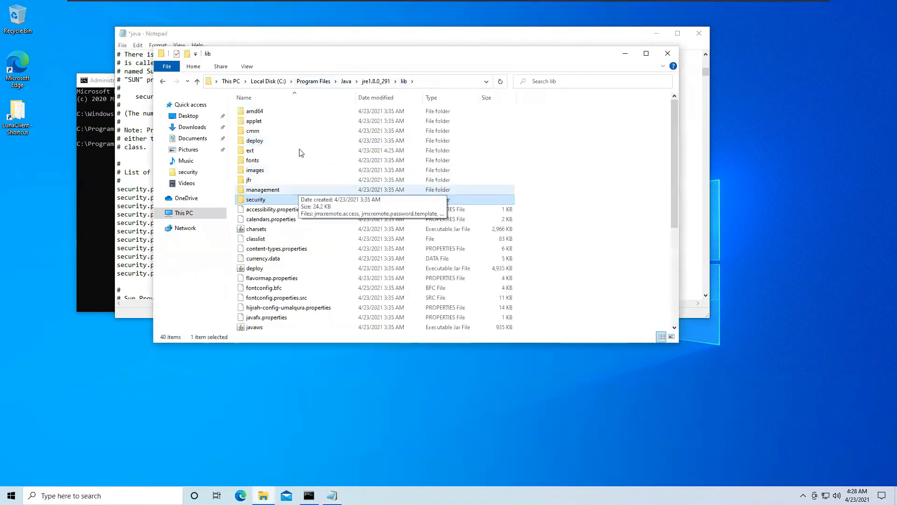
Step: Check the ext folder contents, then save and close java.security in Notepad
double_click(249, 149)
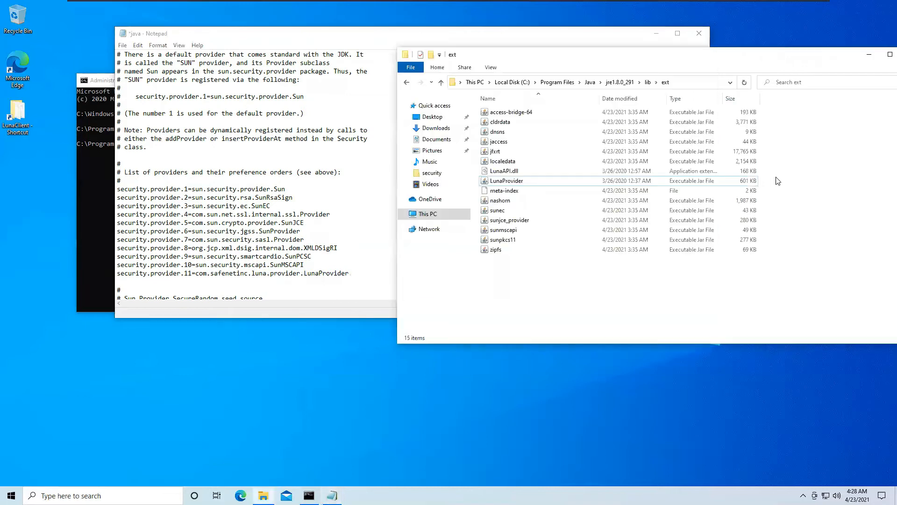
click(506, 180)
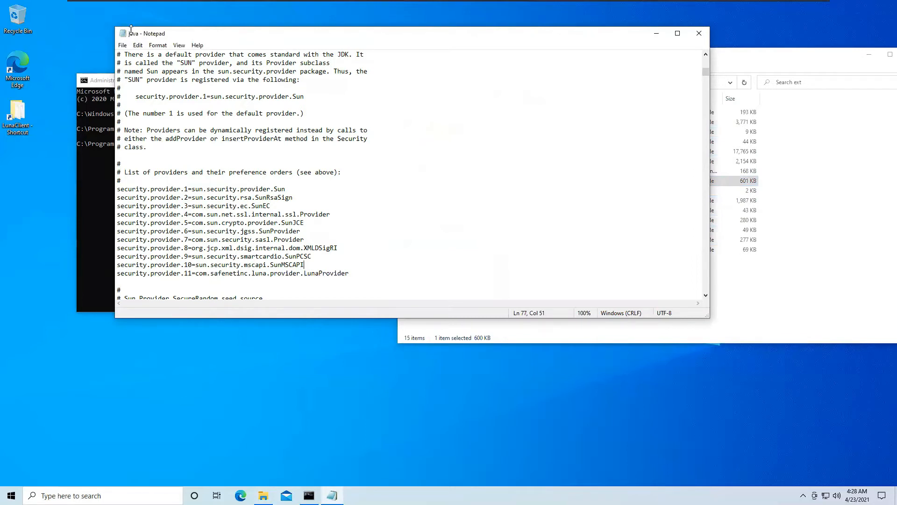
mouse_move(698, 34)
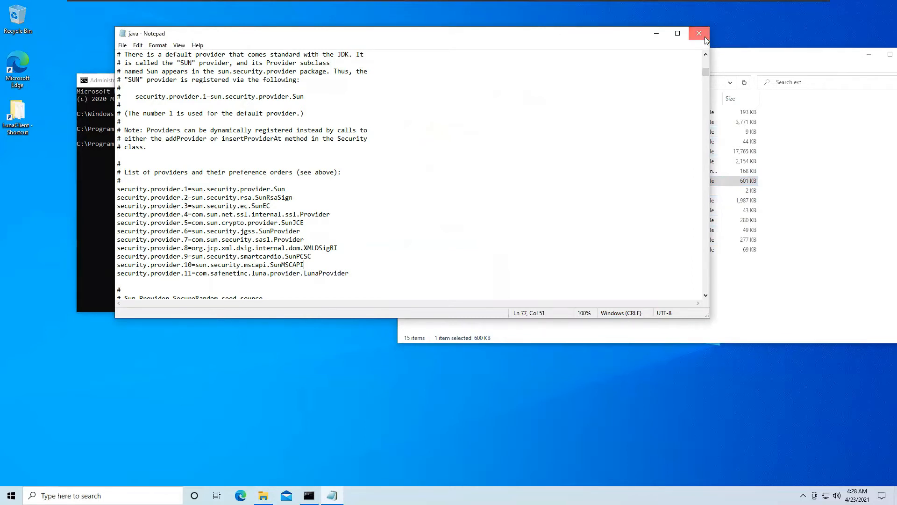
click(698, 33)
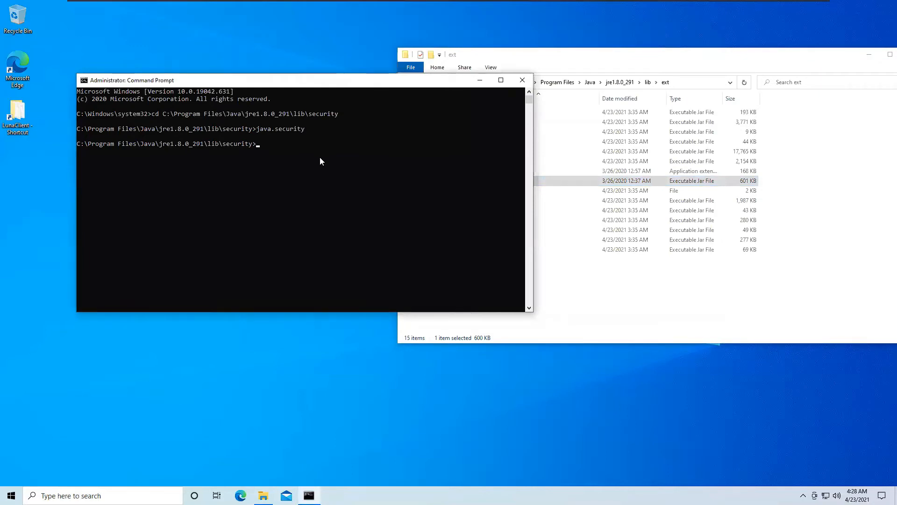
mouse_move(659, 7)
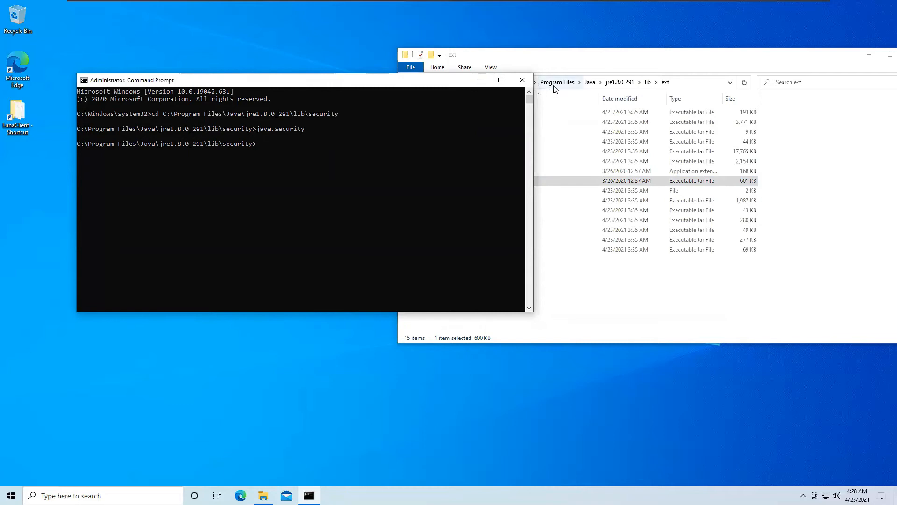
Step: Create a keystore folder at the root of C: and open it
click(556, 82)
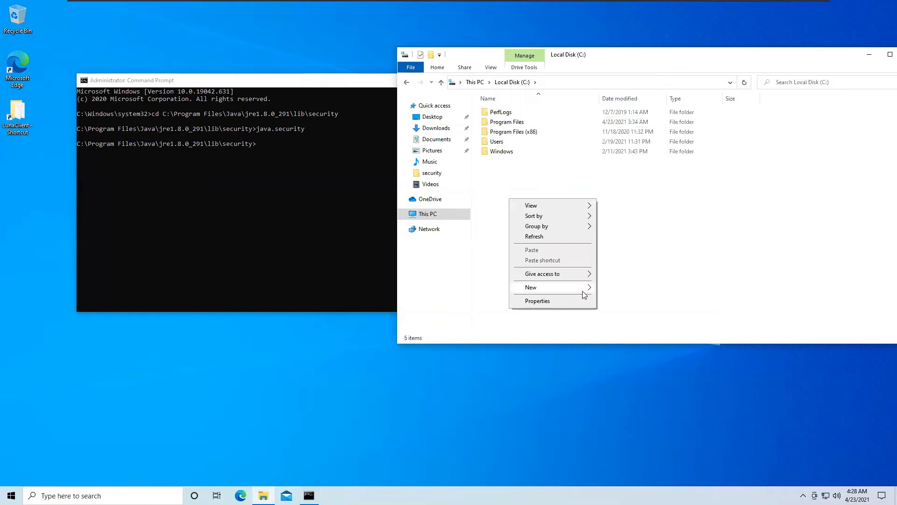
click(531, 287)
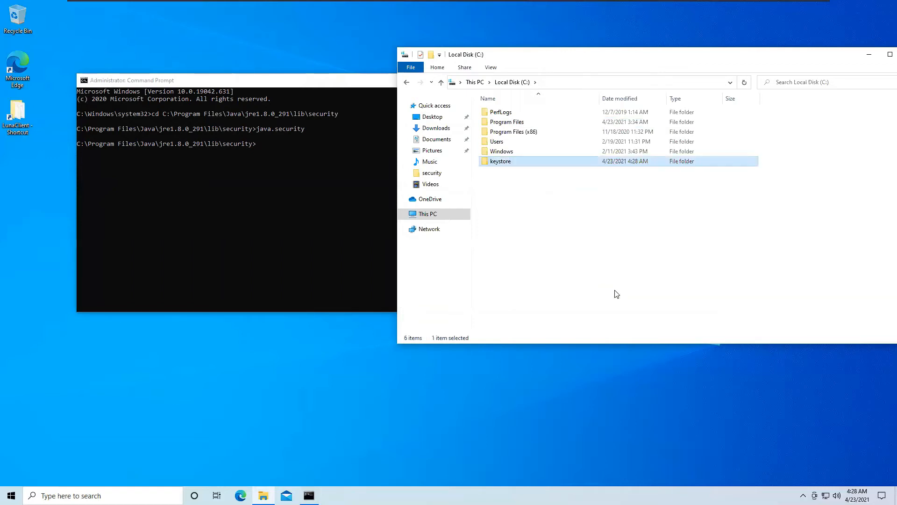
double_click(501, 161)
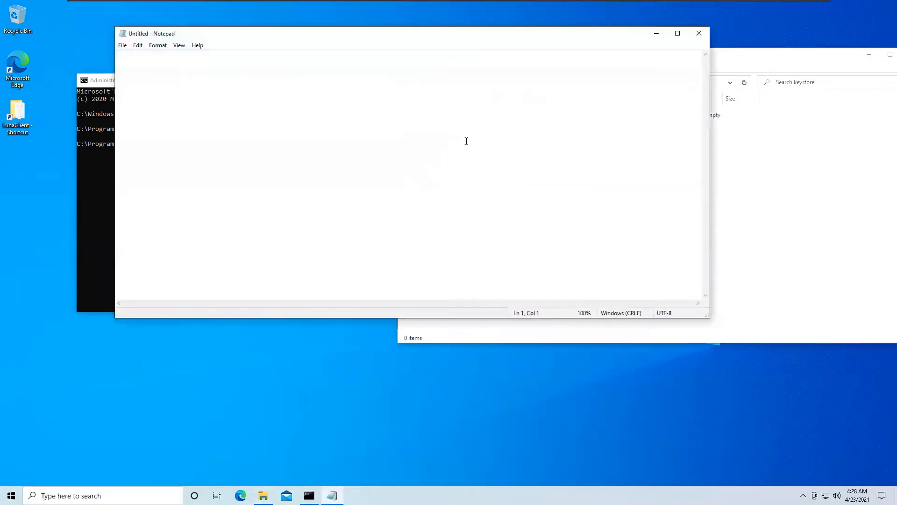
mouse_move(144, 61)
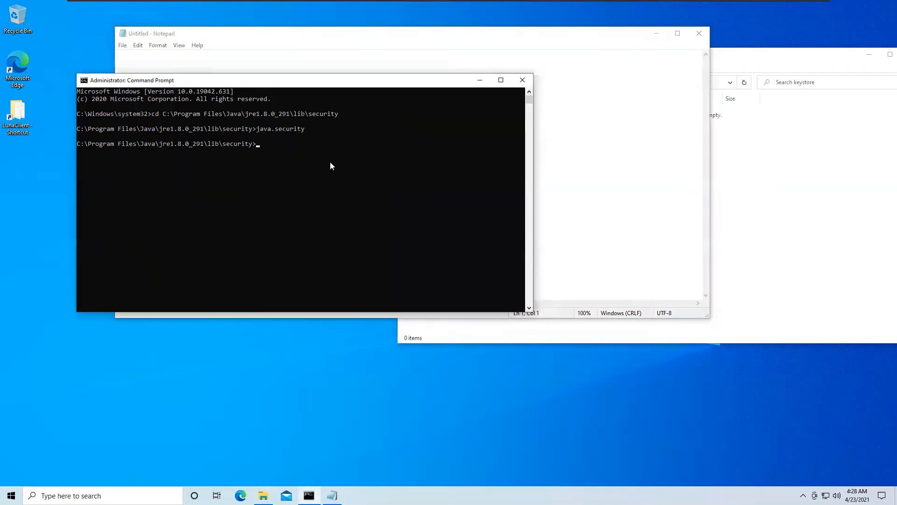
Step: Rerun vtl verify from C:\Program Files\SafeNet\LunaClient, listing elabhsm1par72 in slot 0
text(cd C:\)
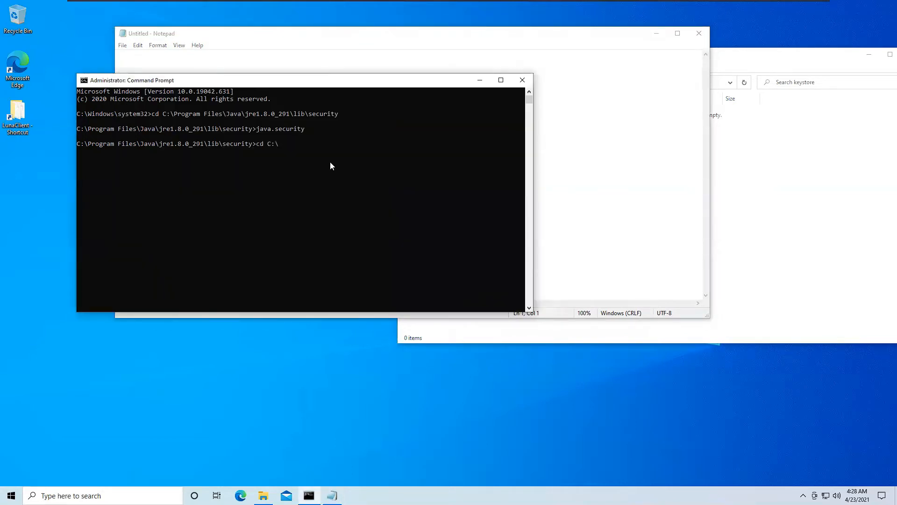
text("C:\Program Files\SafeNet"\)
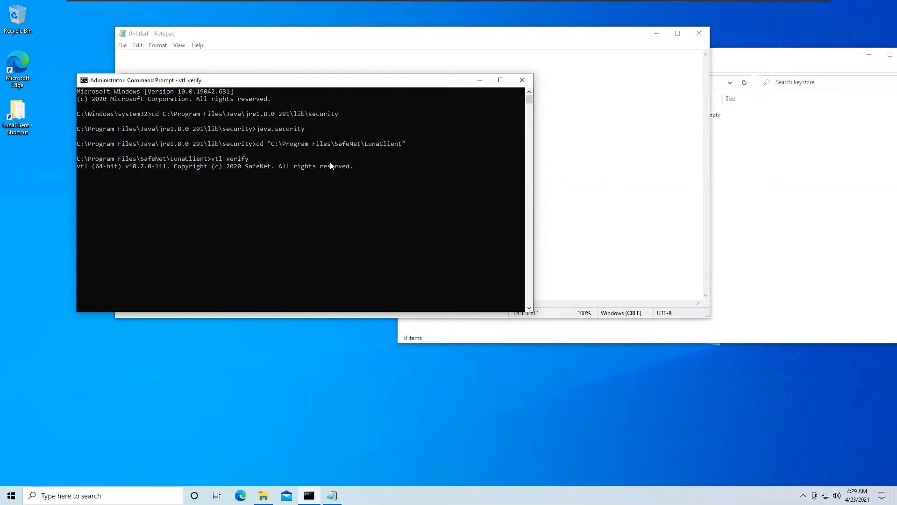
key(Return)
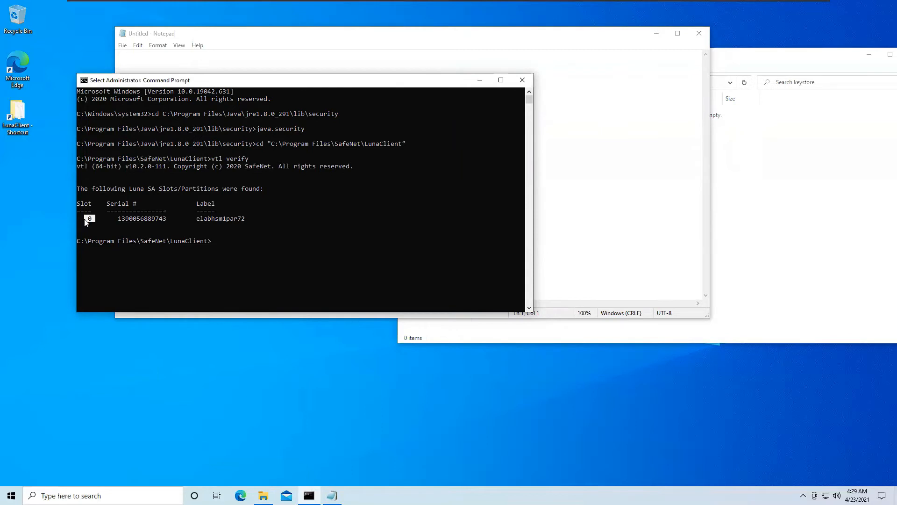
mouse_move(634, 120)
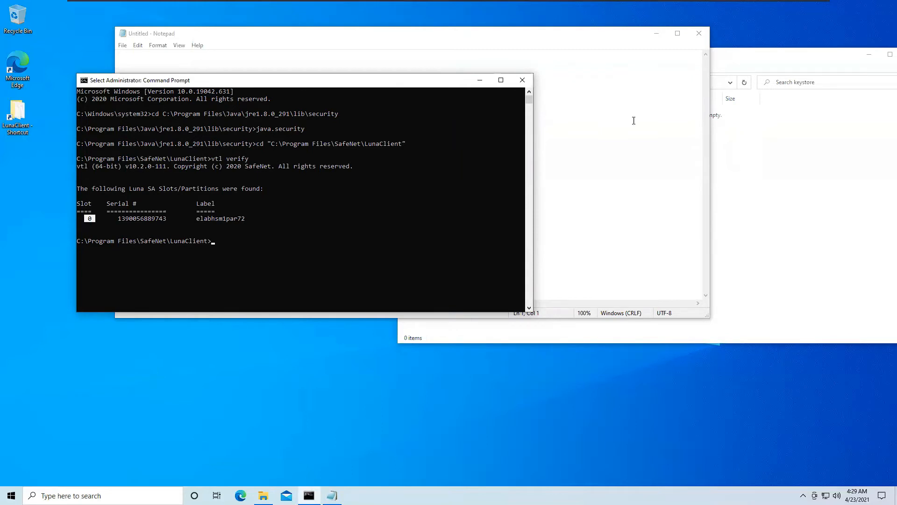
Step: Write slot:0 and save it as lunastore with type All Files in C:\keystore
text(s1)
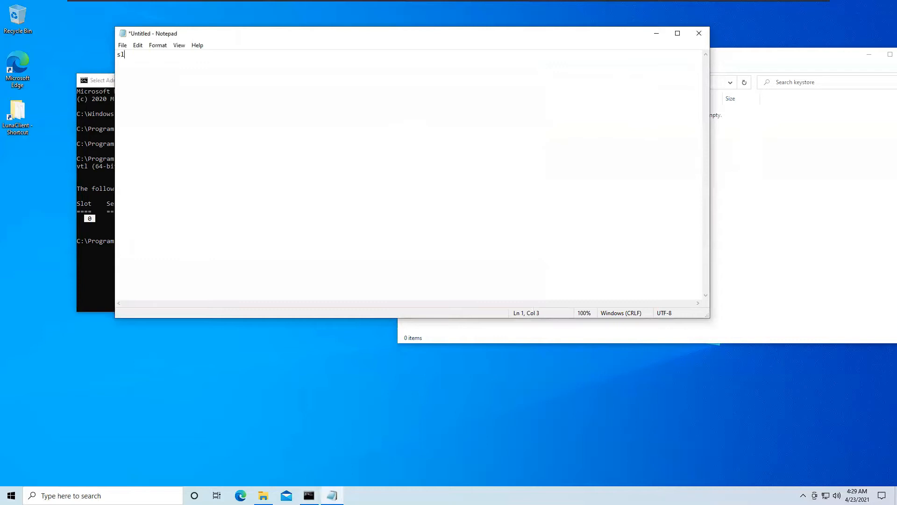
text(ot:0)
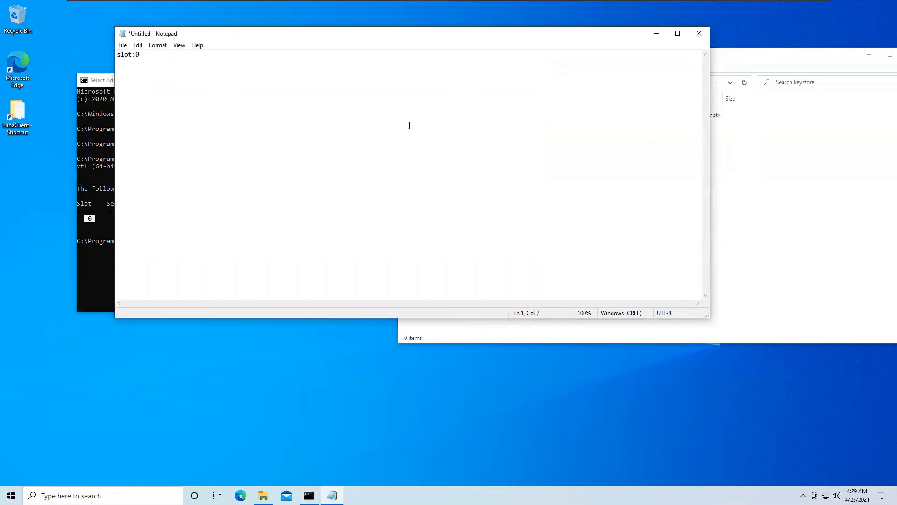
click(121, 45)
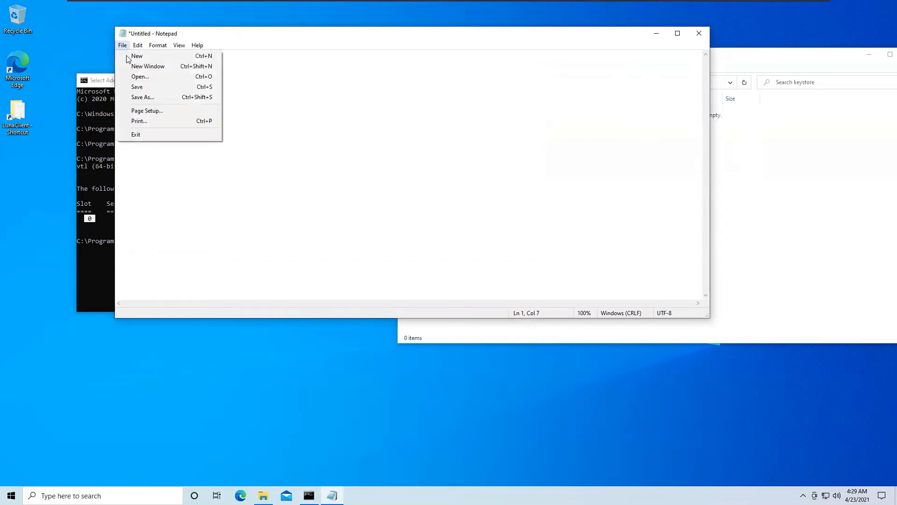
click(142, 96)
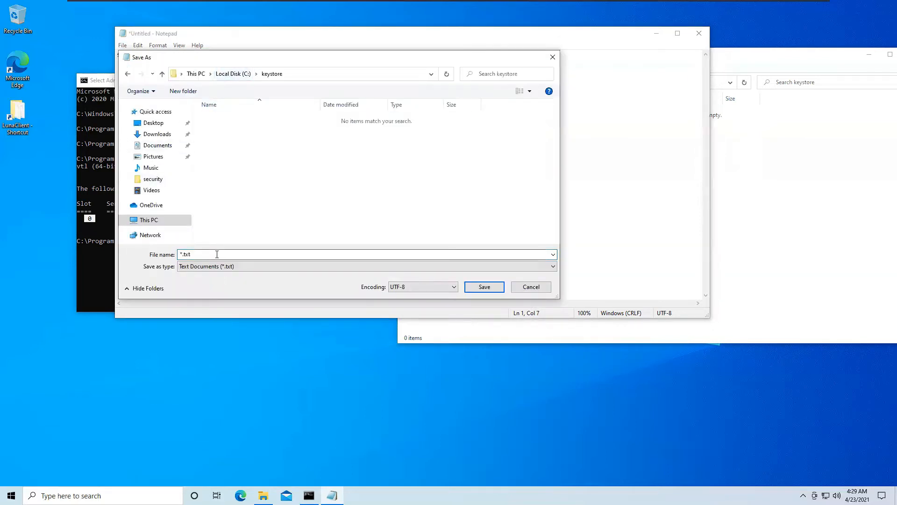
text(lunast)
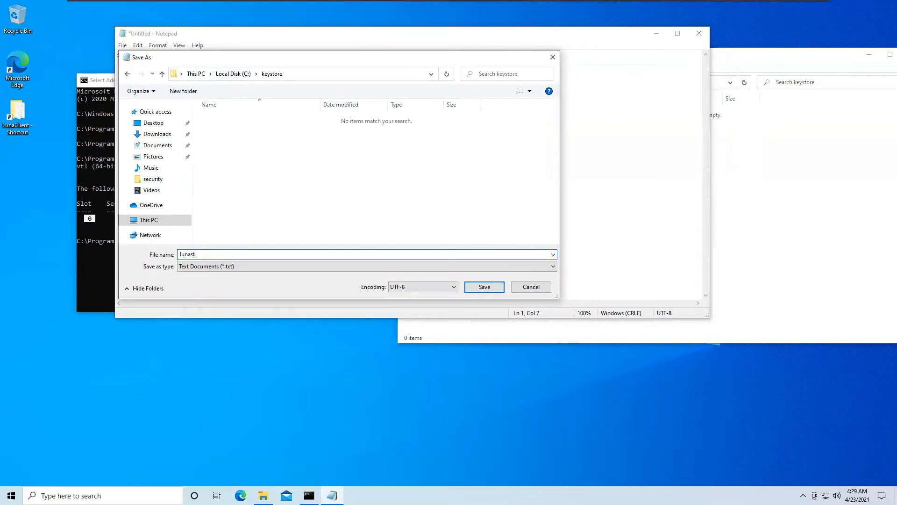
click(551, 266)
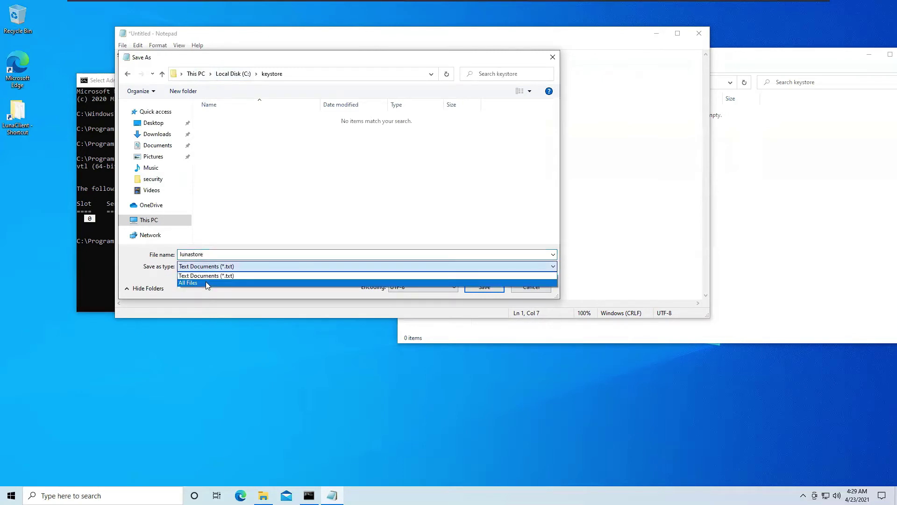
click(189, 282)
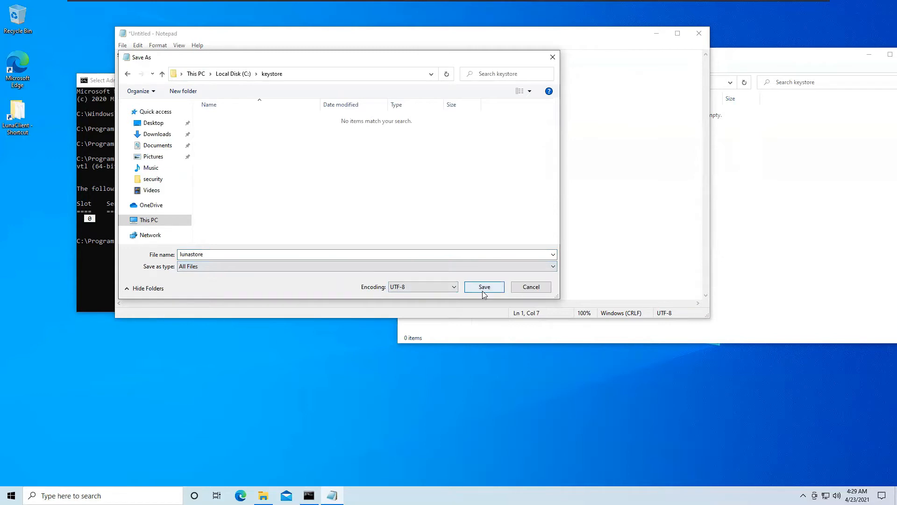
click(484, 287)
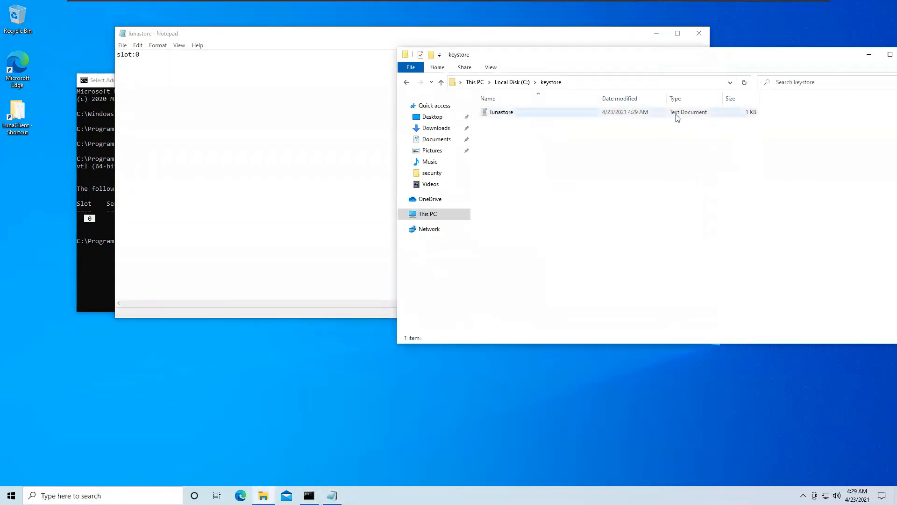
Step: Check lunastore's properties, then cd C:\keystore and dir to confirm lunastore.txt is 6 bytes
right_click(502, 111)
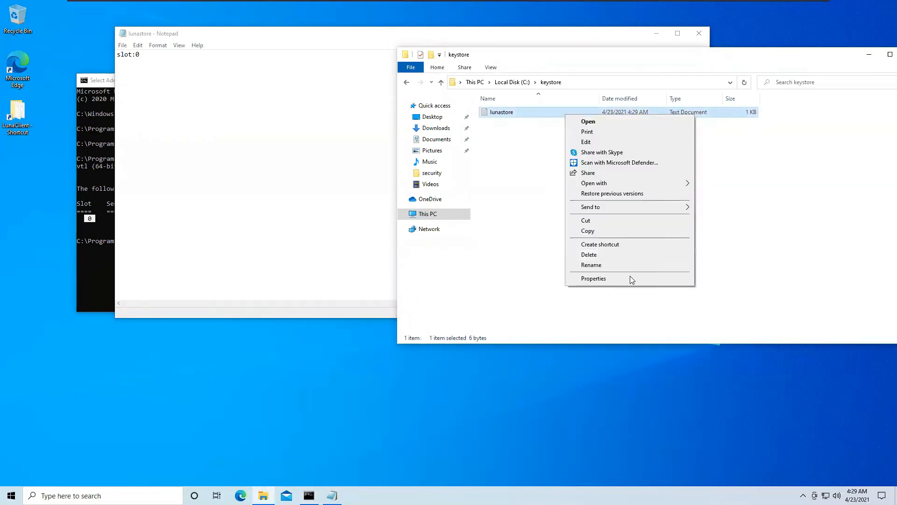
click(594, 279)
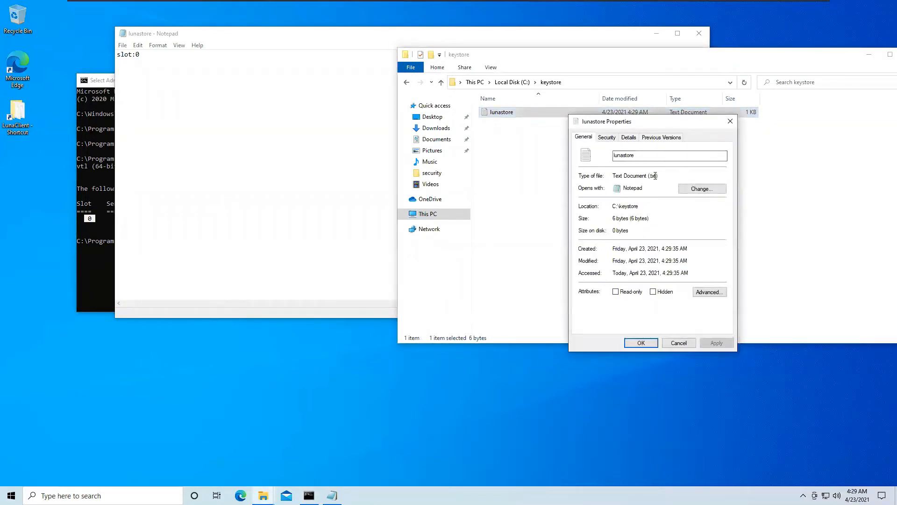
mouse_move(741, 121)
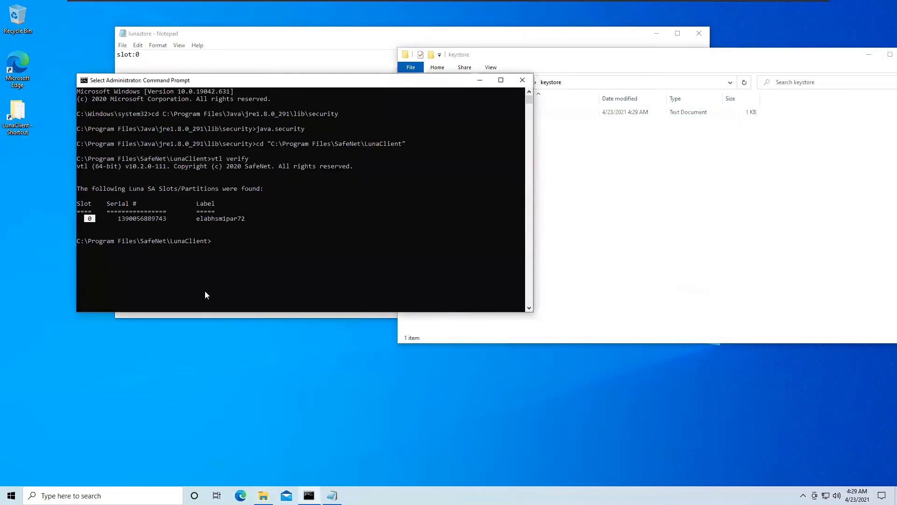
text(cd C:\keystore)
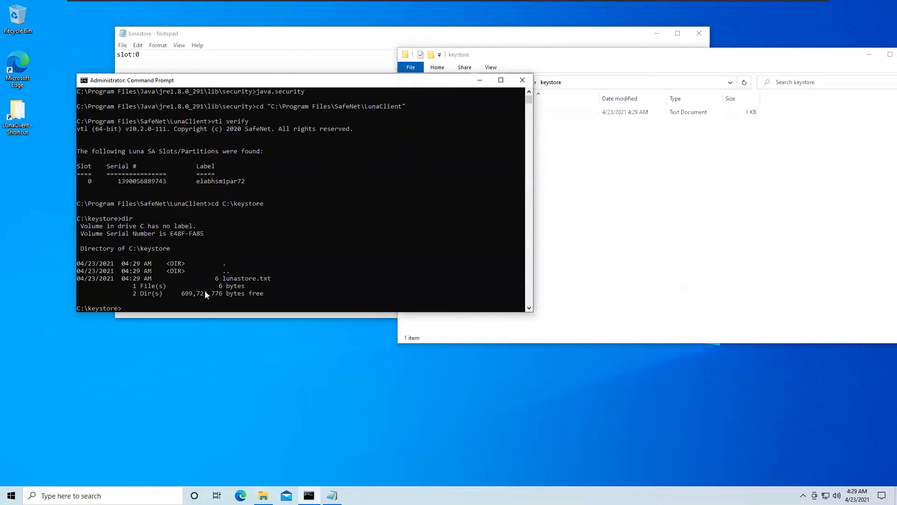
double_click(243, 278)
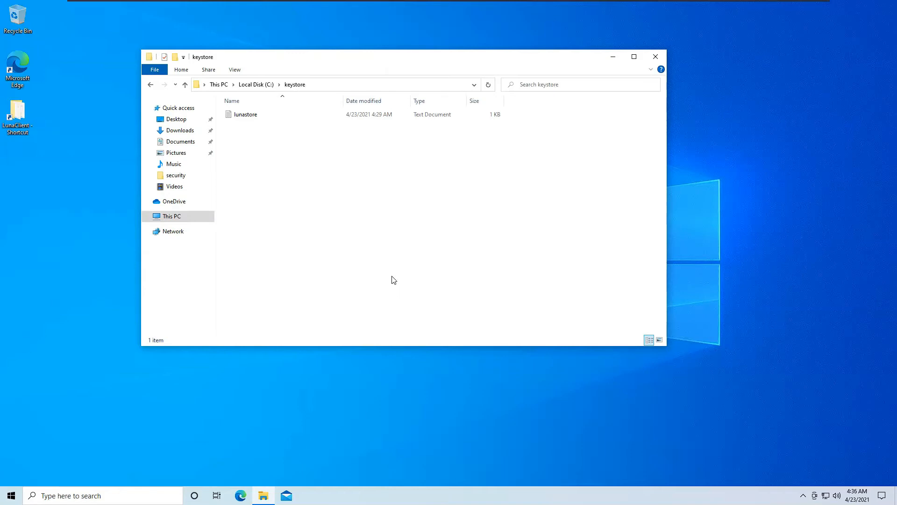
Step: View lunastore in Notepad to confirm it contains slot:0, then close Notepad
click(246, 114)
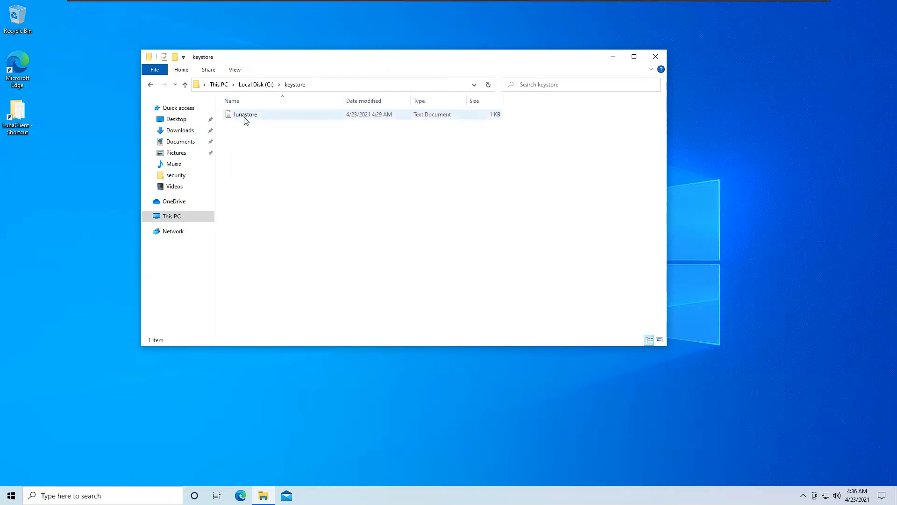
double_click(246, 114)
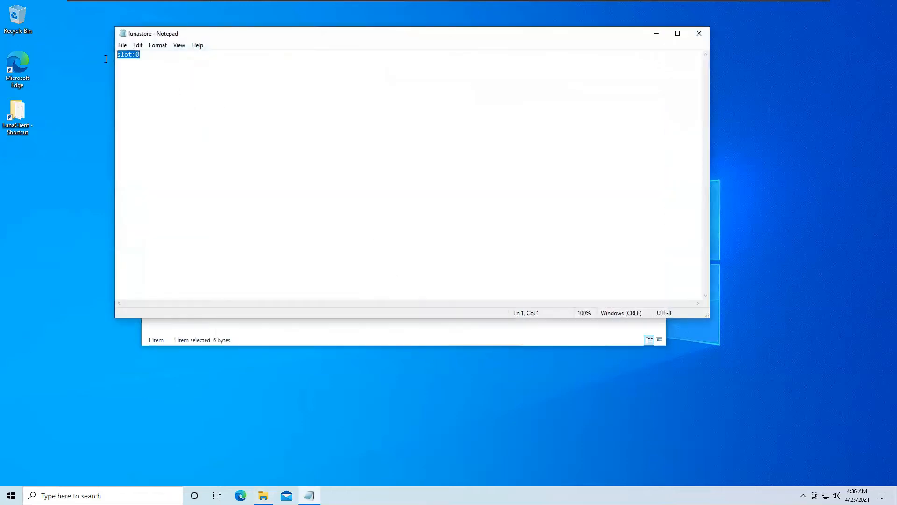
mouse_move(146, 55)
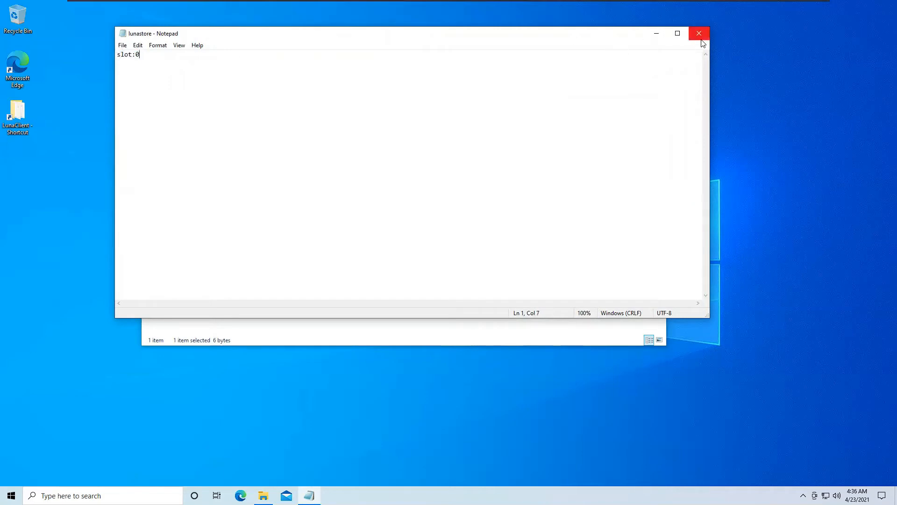
click(700, 33)
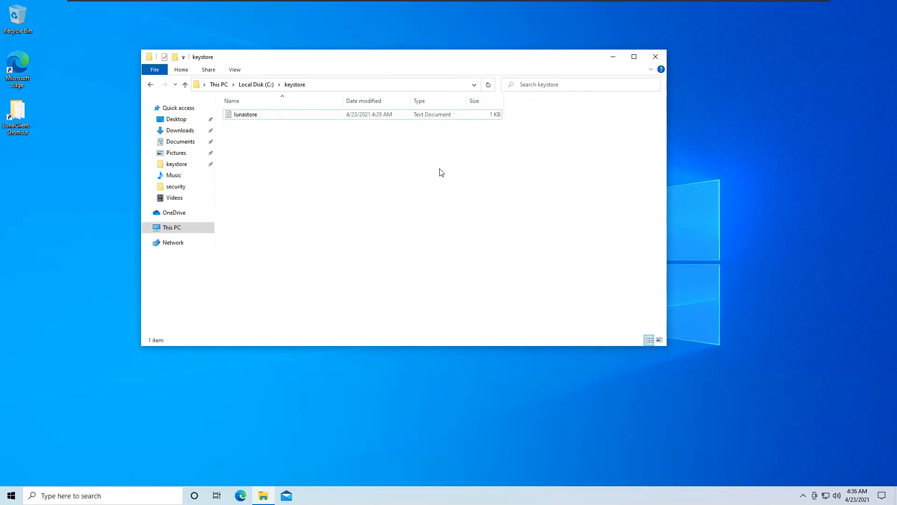
Step: In a new cmd window, cd into C:\keystore and run keytool to print its command list
key(Win+r)
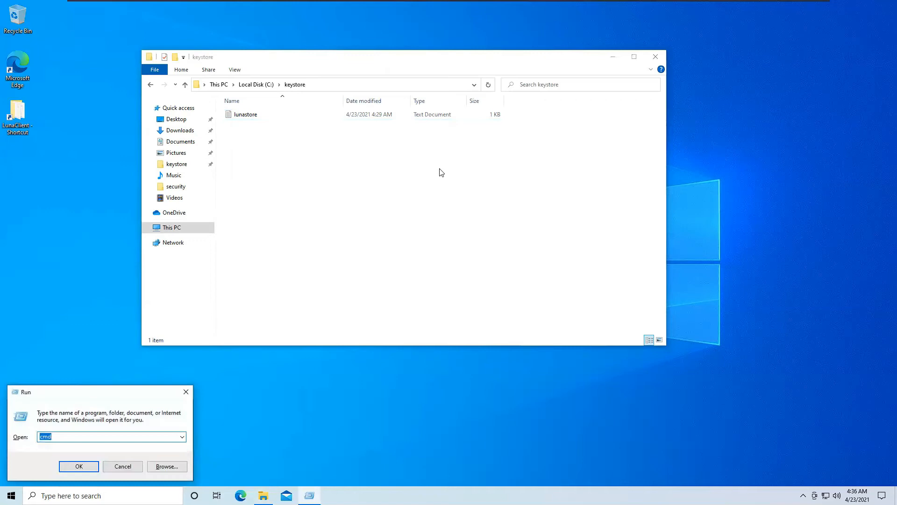
click(79, 466)
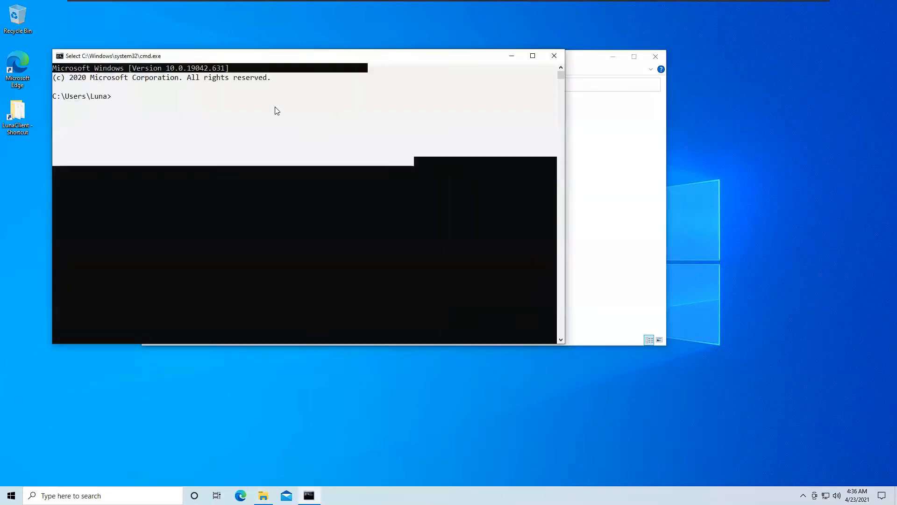
text(cd C:)
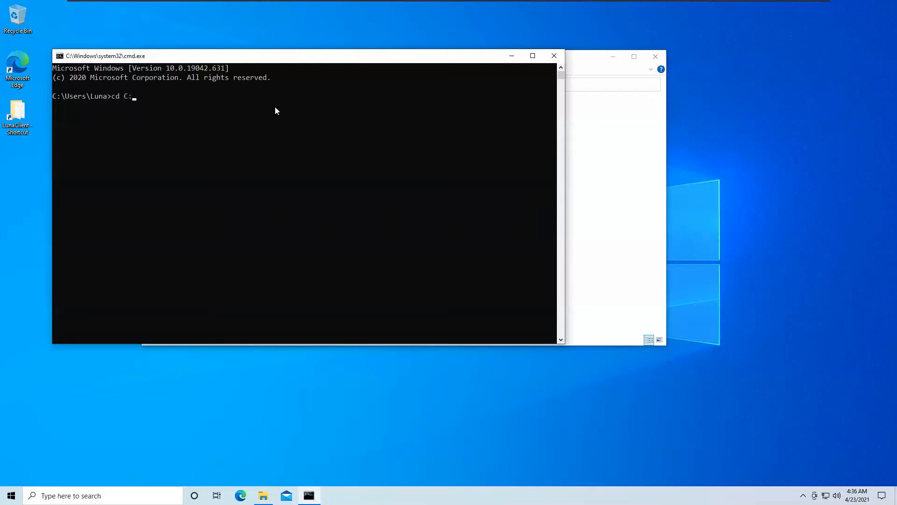
text(kwy)
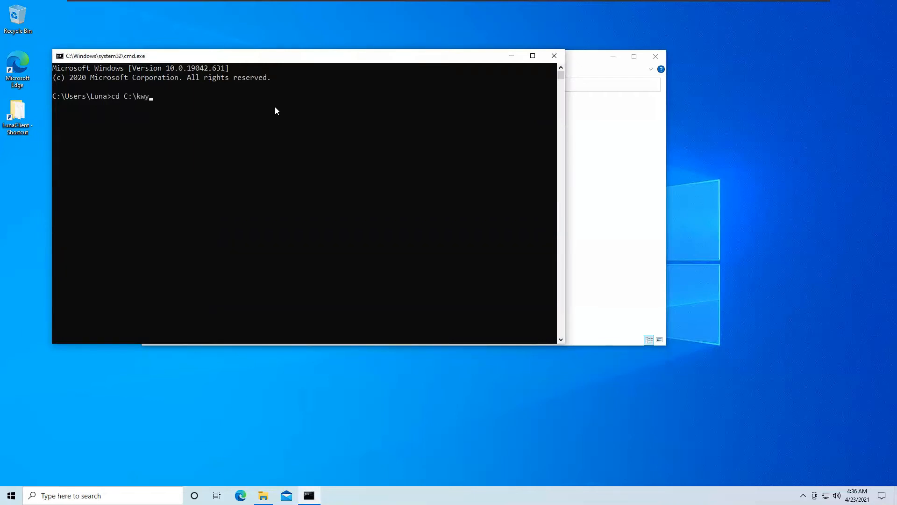
key(Return)
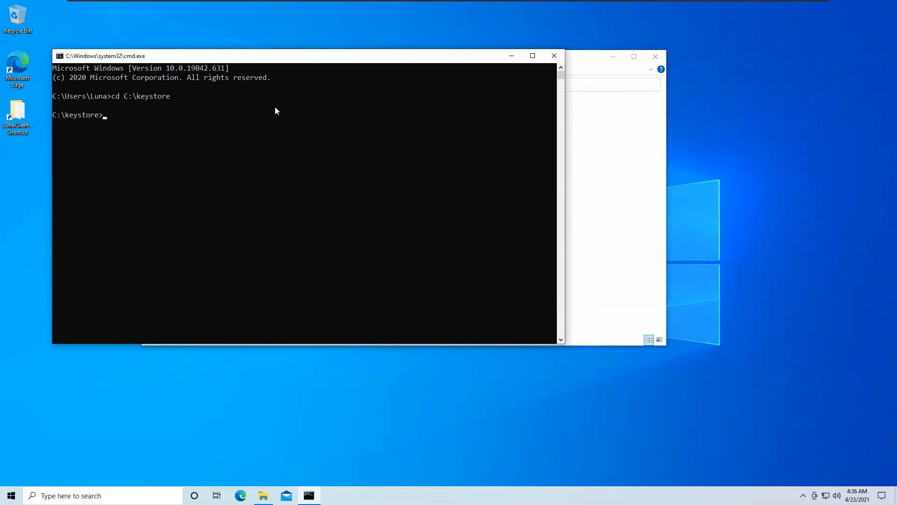
text(keytool)
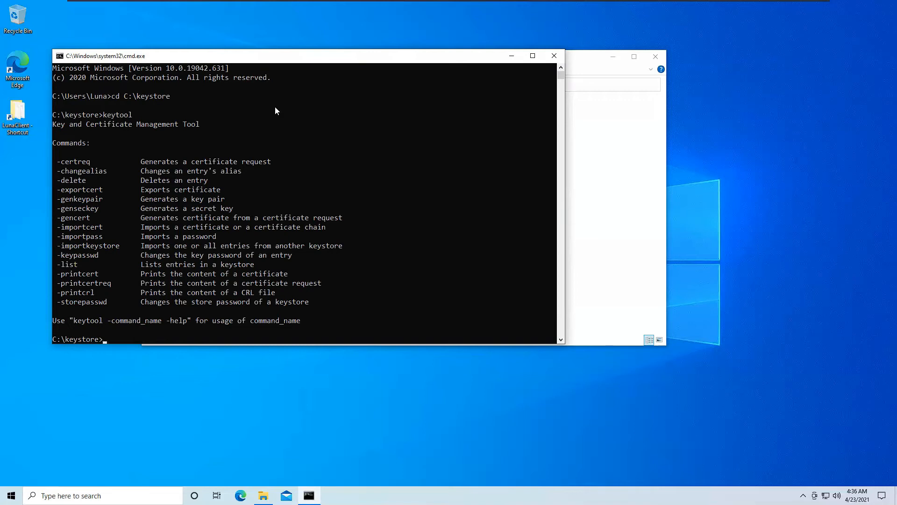
mouse_move(26, 476)
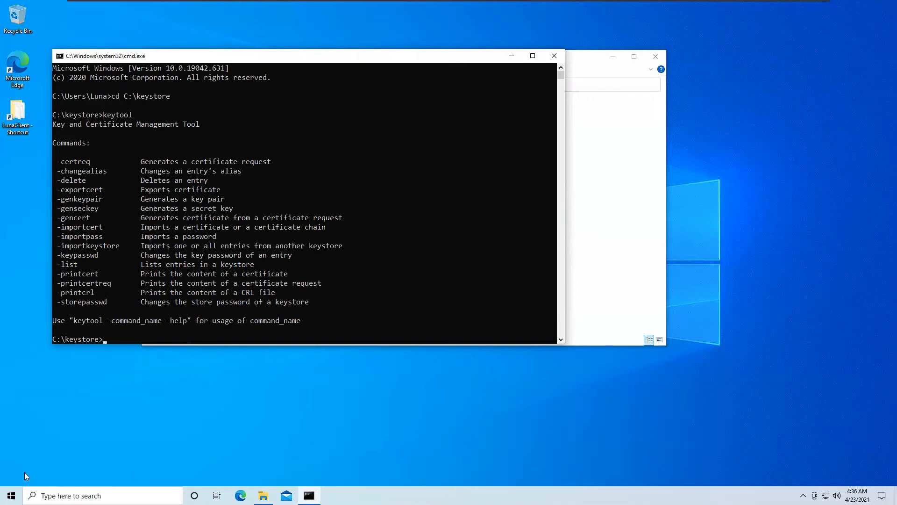
mouse_move(87, 399)
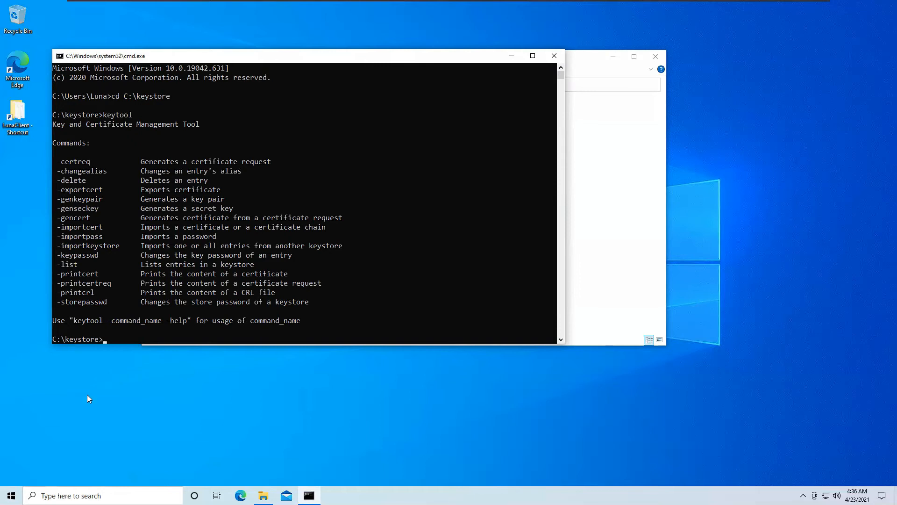
Step: View the Environment Variables to check the Path holds the Java jre1.8.0 bin folder
text(en)
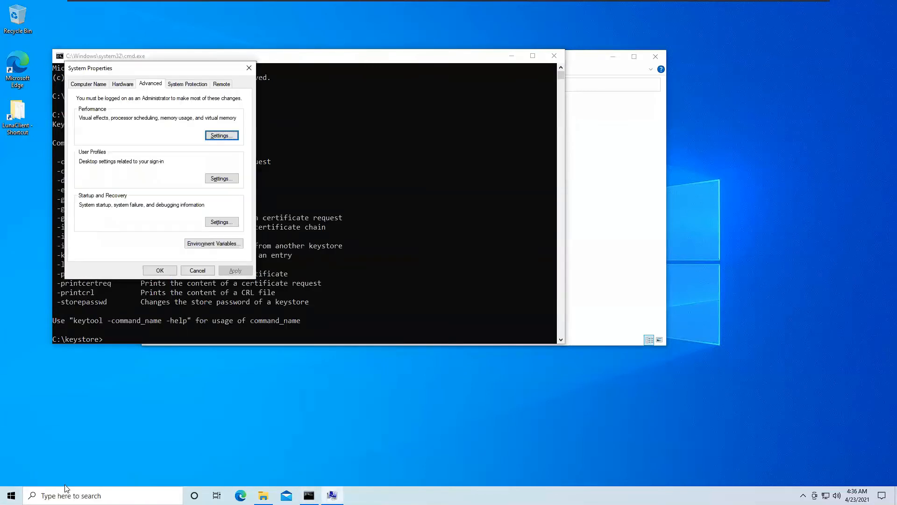
click(213, 243)
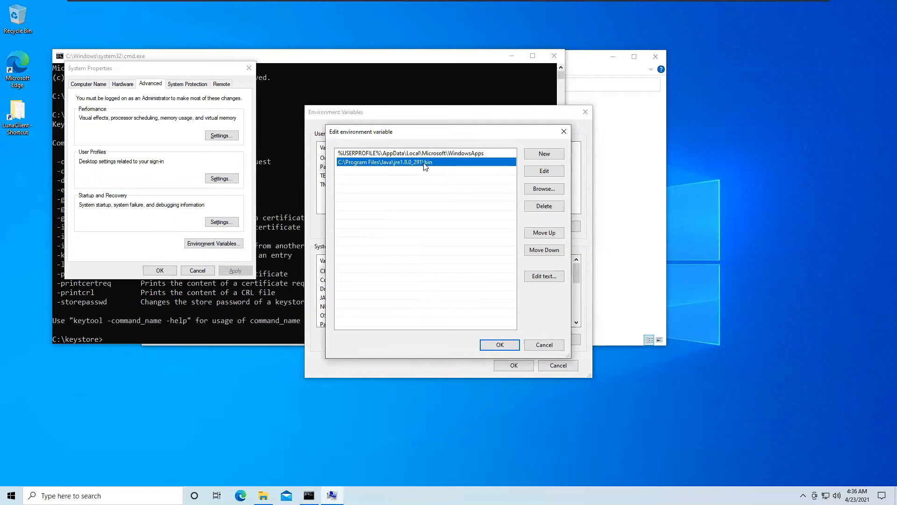
mouse_move(467, 167)
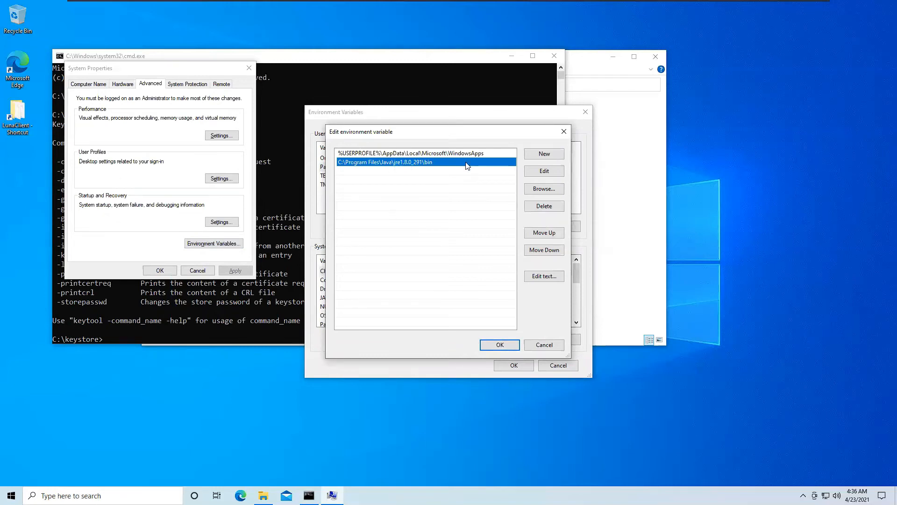
mouse_move(445, 172)
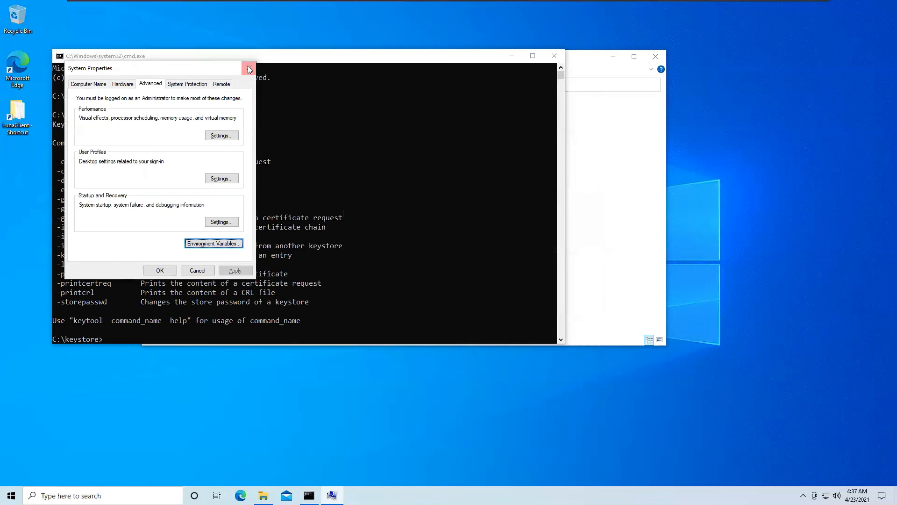
Step: Begin keytool -genkeypair with alias keyDemo, keyalg RSA and sigalg SHA256withRSA
click(248, 69)
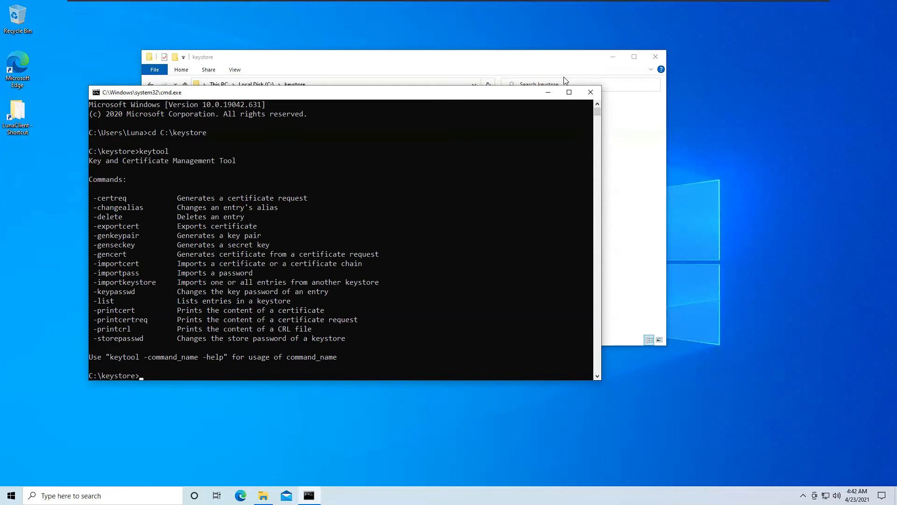
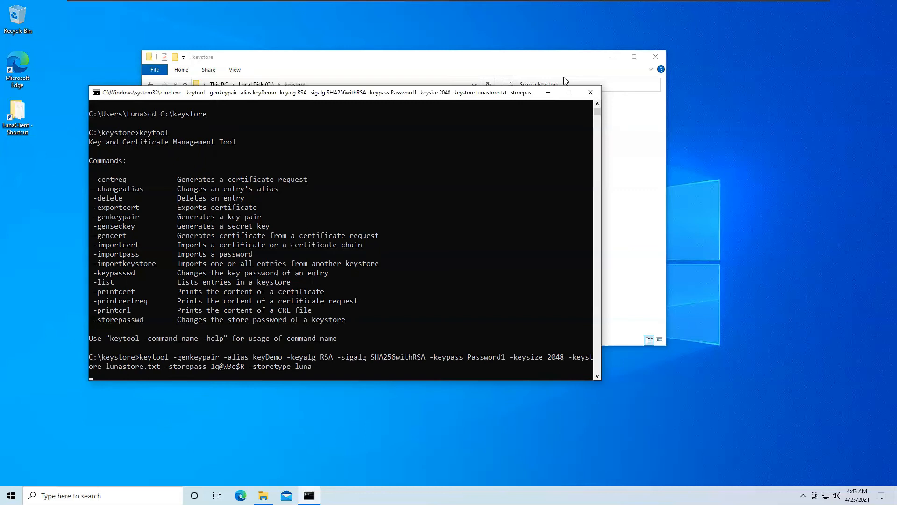
key(Return)
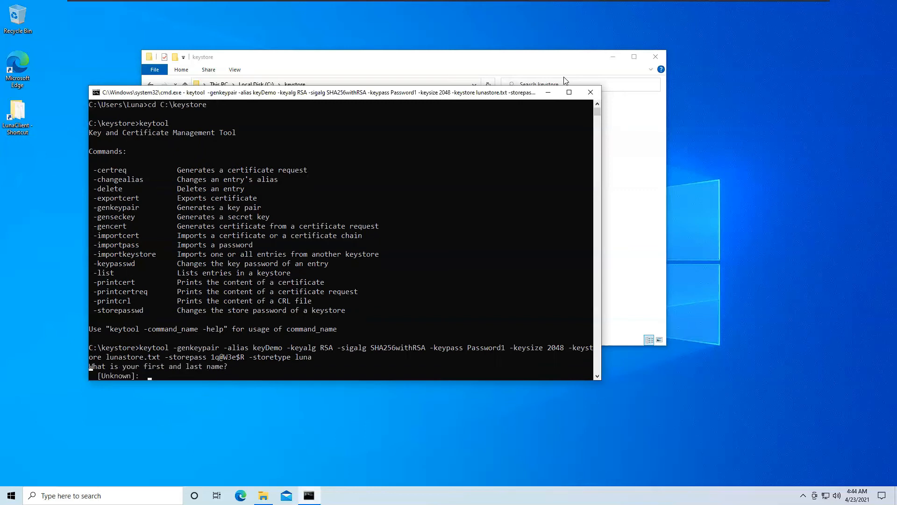
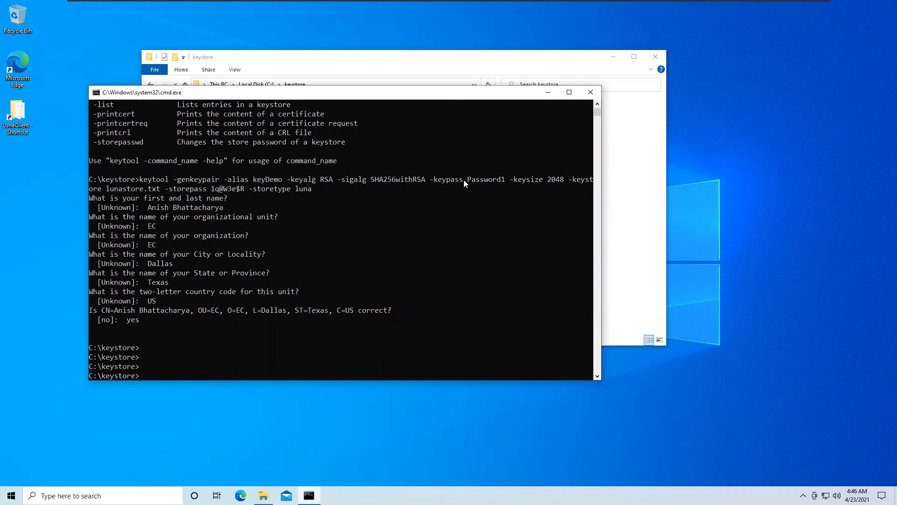
mouse_move(262, 181)
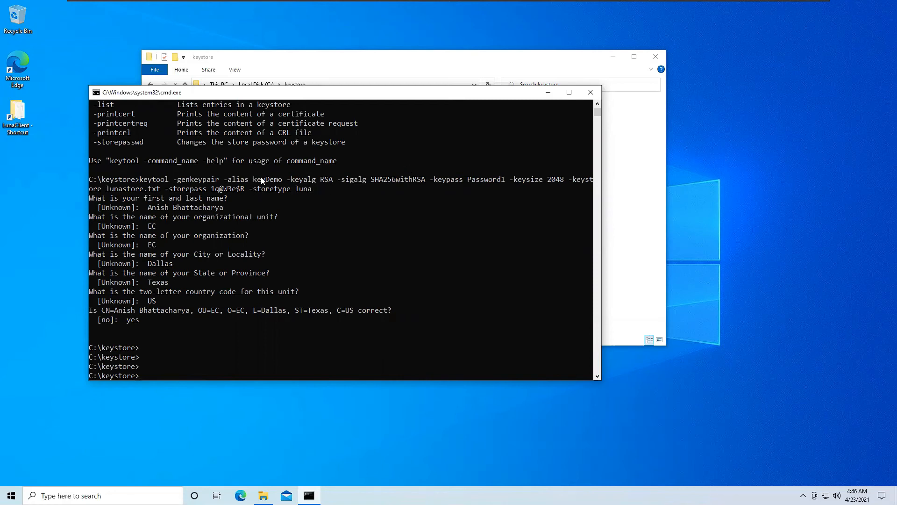
double_click(266, 179)
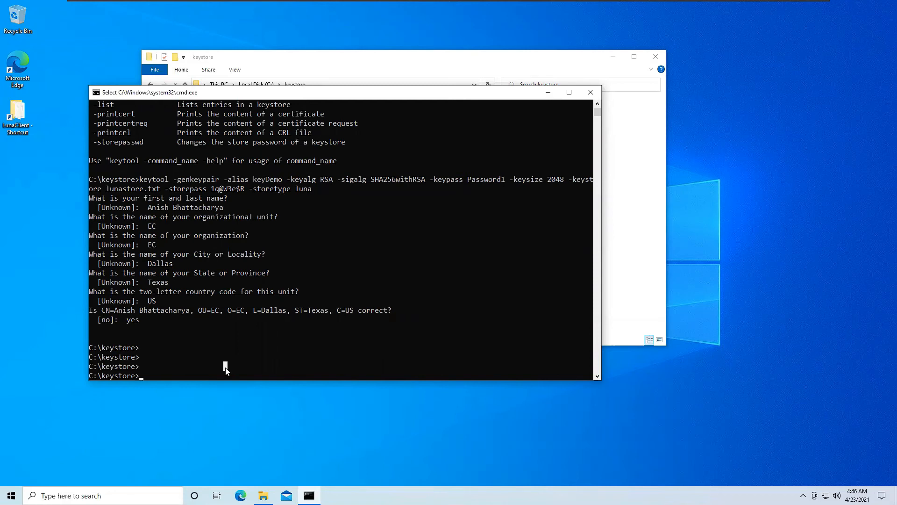
Step: Enter keytool -list -v -storetype luna -keystore lunastore.txt at the prompt
text(keytool)
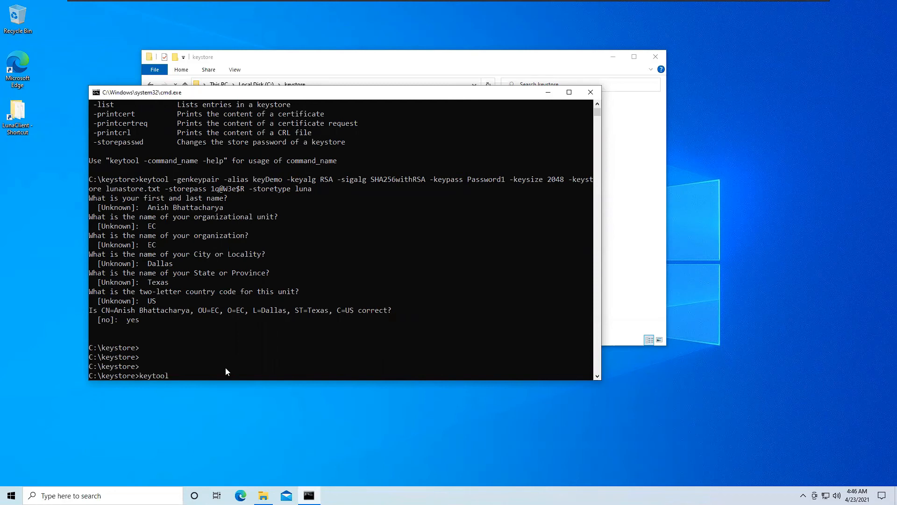
text(-list)
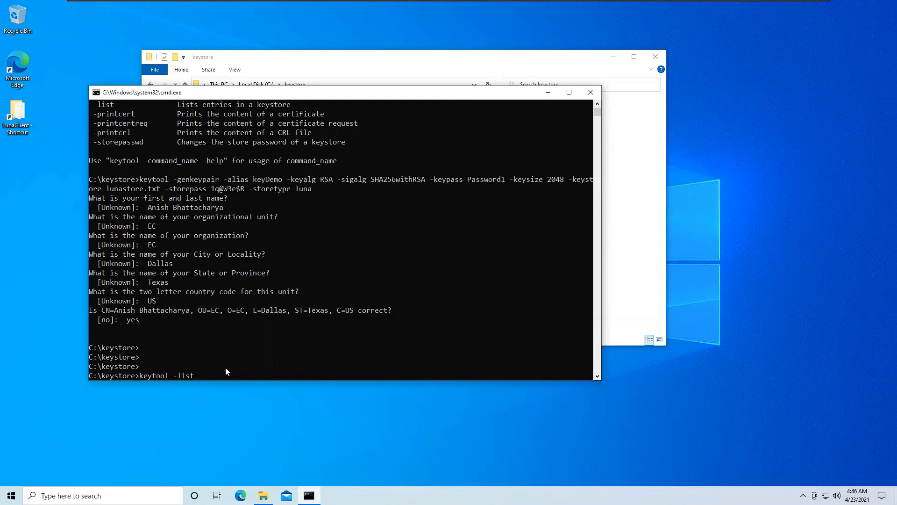
text(-v s)
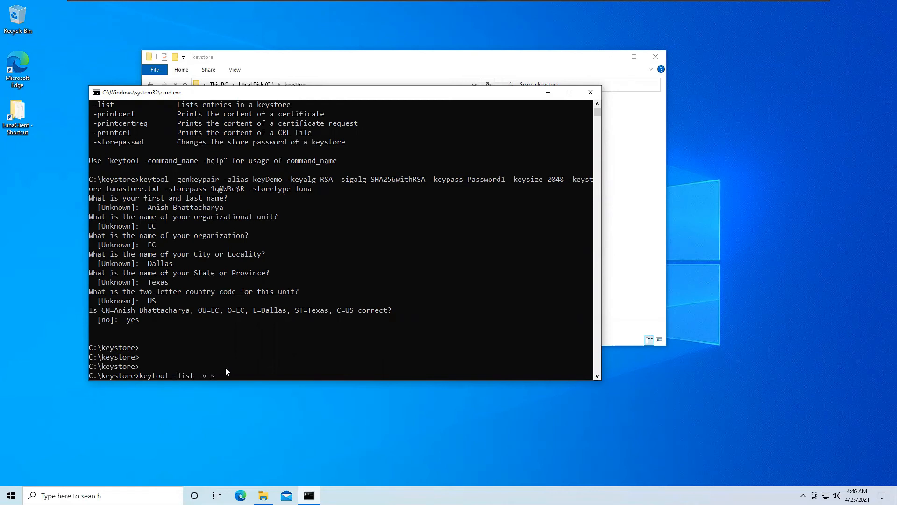
text(storetype l)
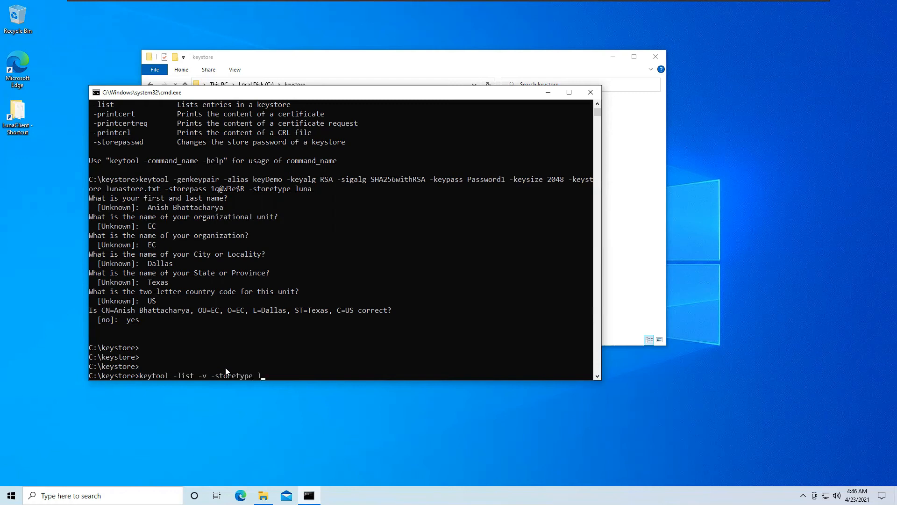
text(una -ke)
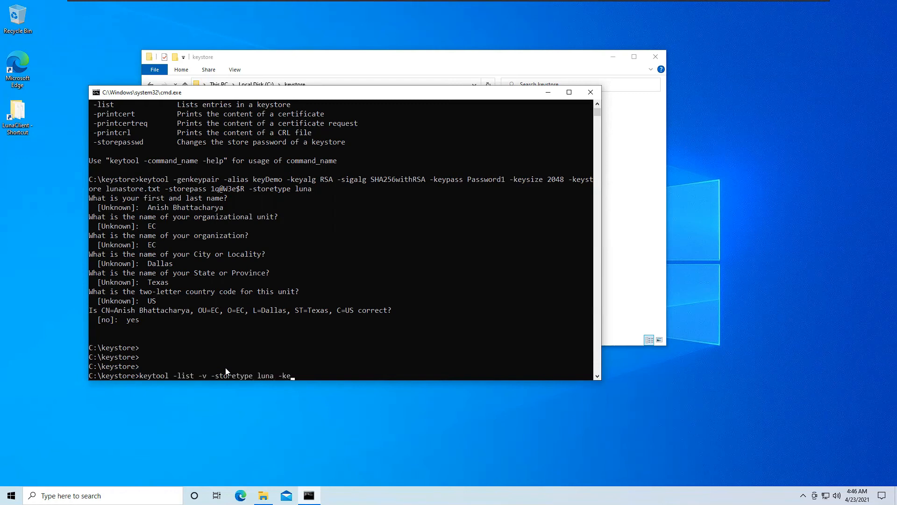
text(ystore l)
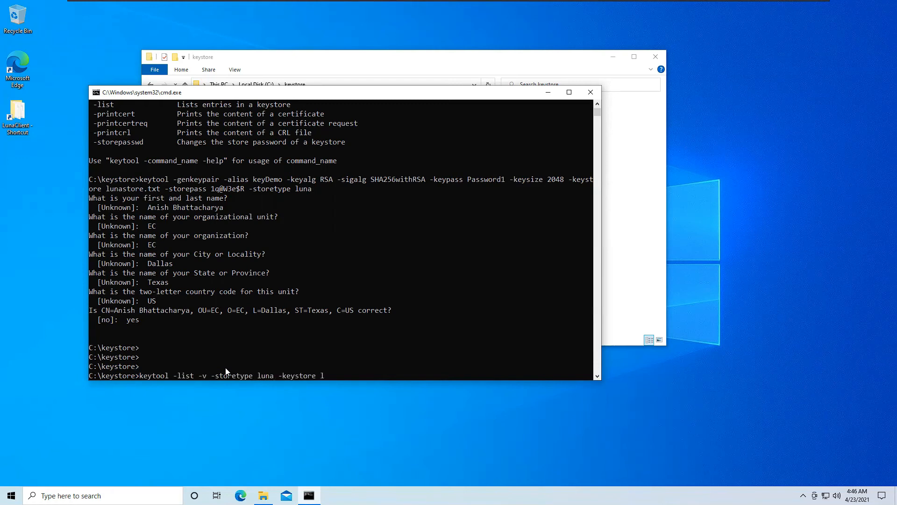
text(lunastore.txt)
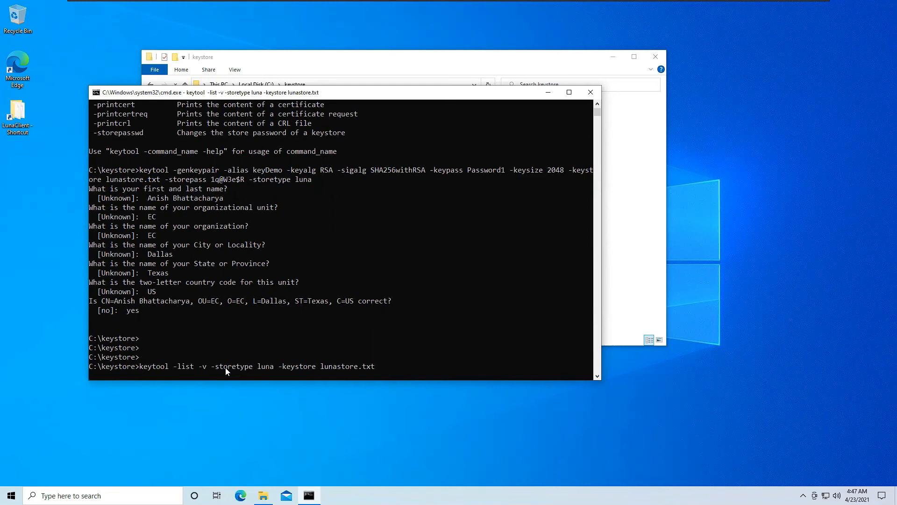
Step: Run the verbose listing and supply the keystore password, showing type LUNA and LunaProvider
key(Return)
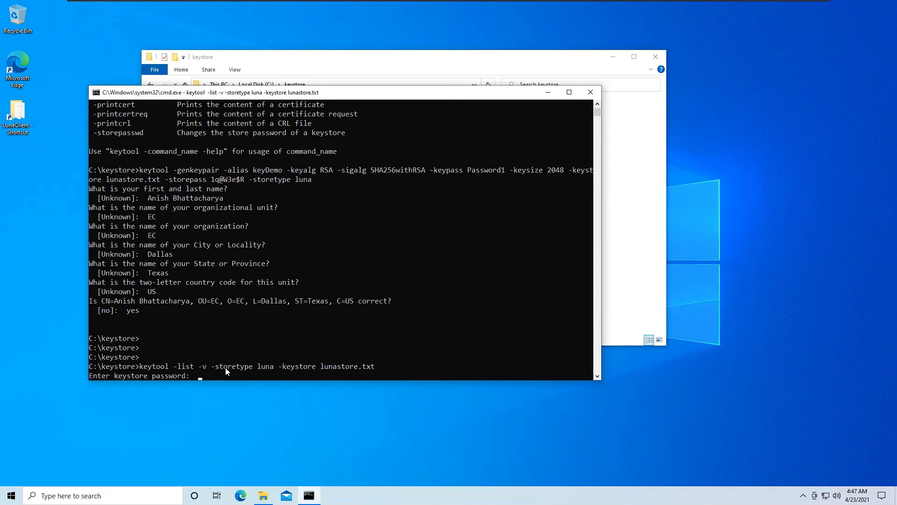
scroll(down, 3)
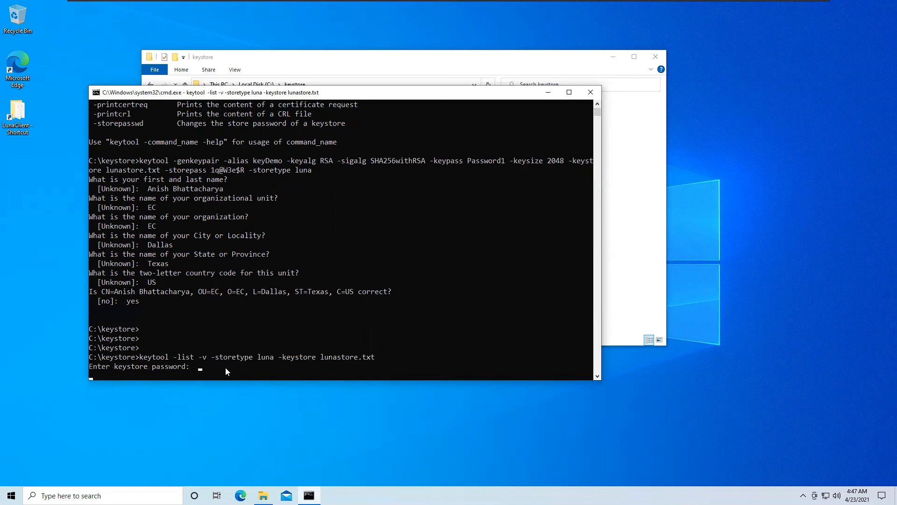
key(Return)
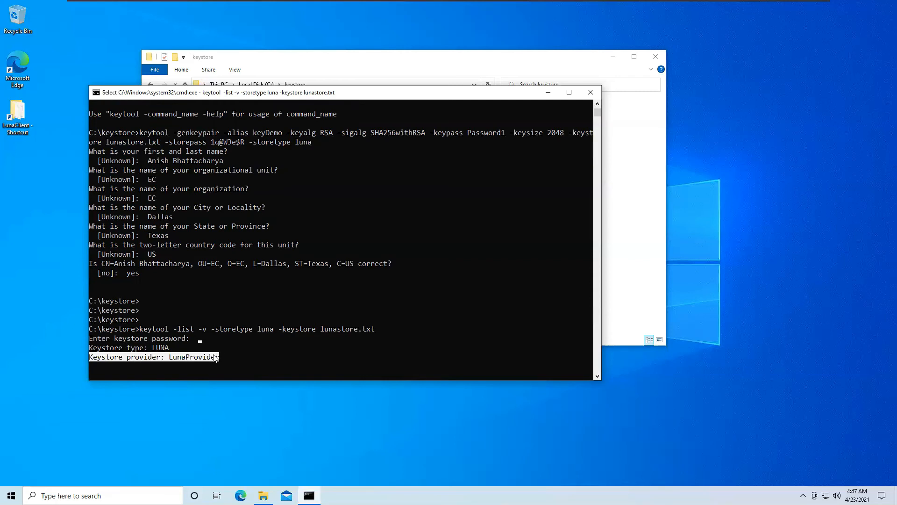
mouse_move(225, 368)
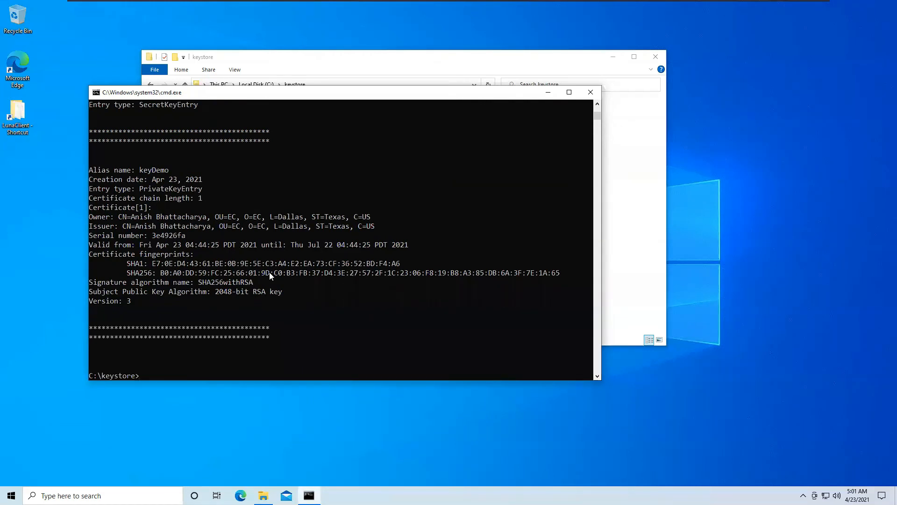
scroll(down, 3)
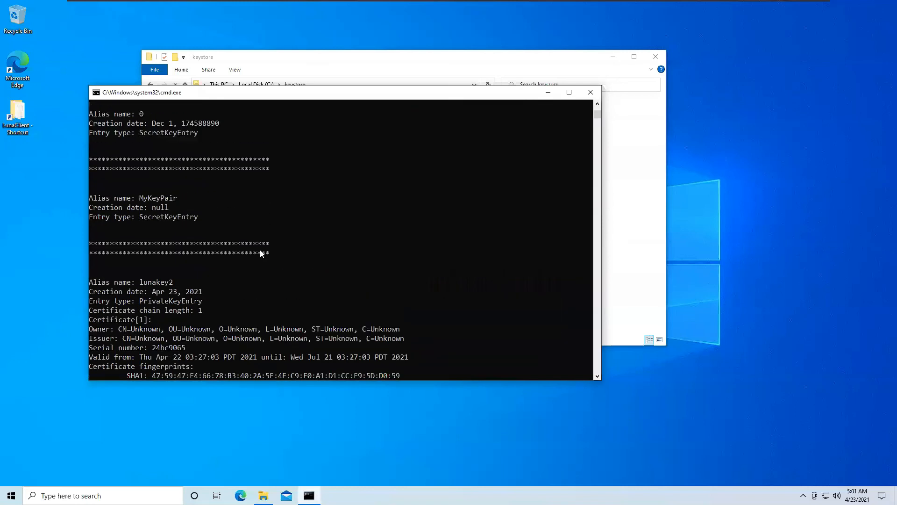
scroll(down, 3)
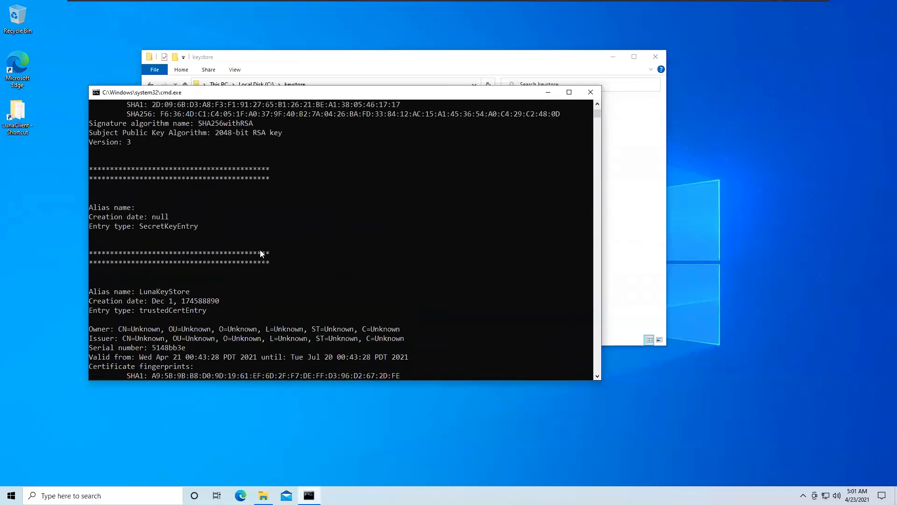
scroll(up, 3)
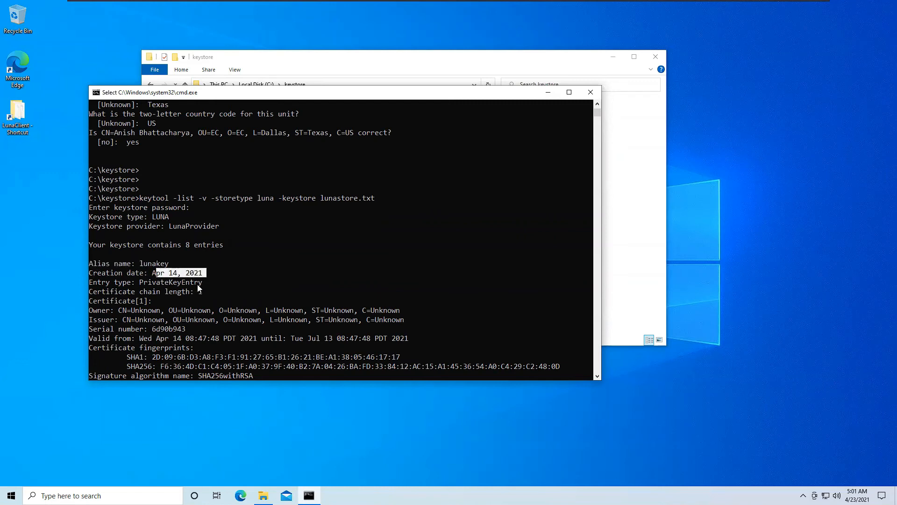
scroll(down, 3)
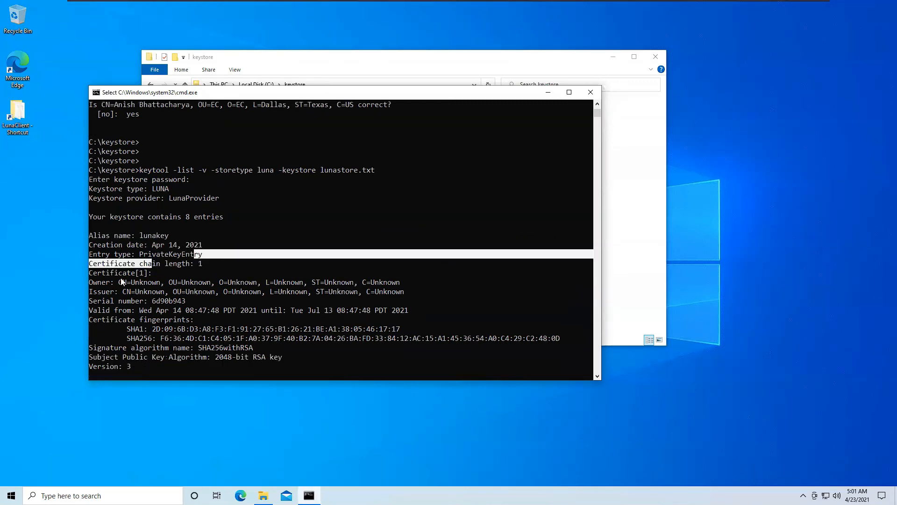
scroll(down, 3)
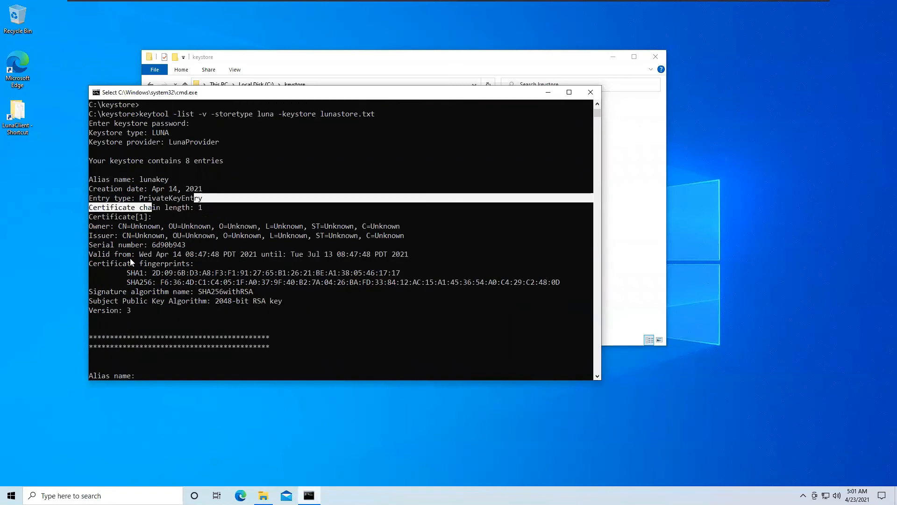
scroll(down, 3)
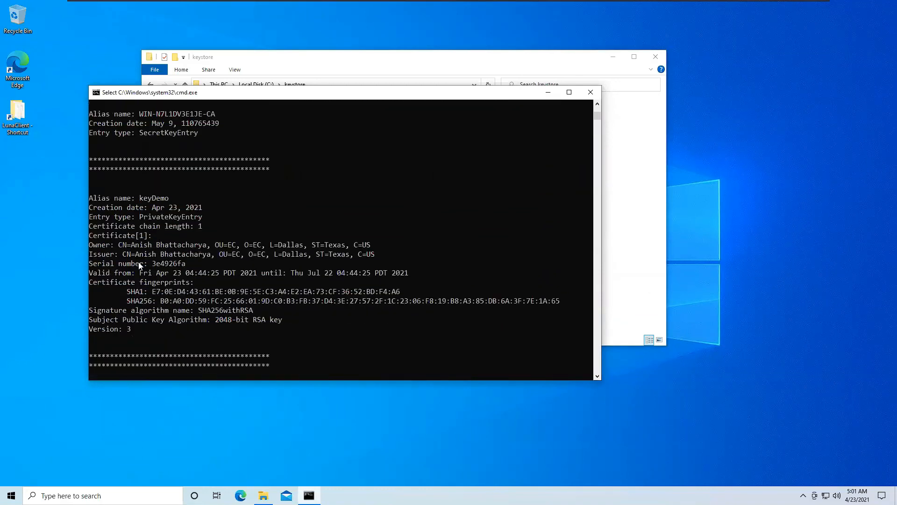
mouse_move(93, 203)
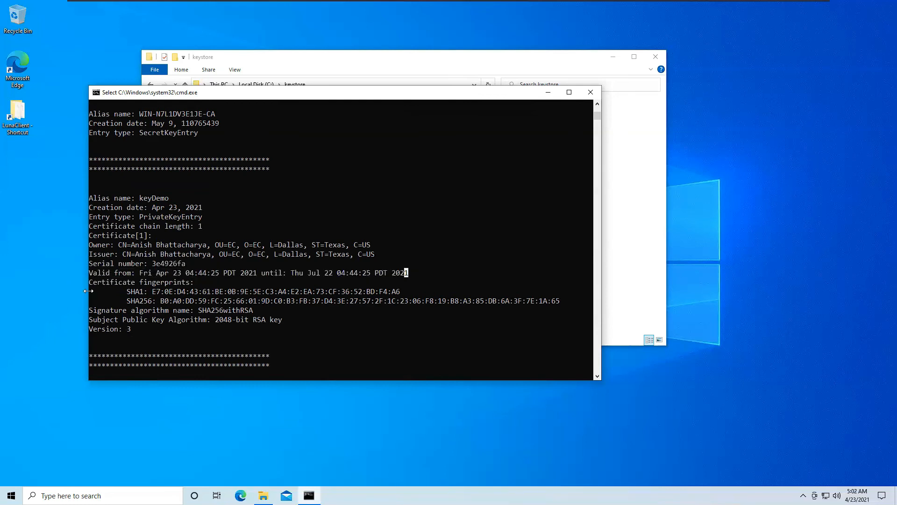
mouse_move(193, 313)
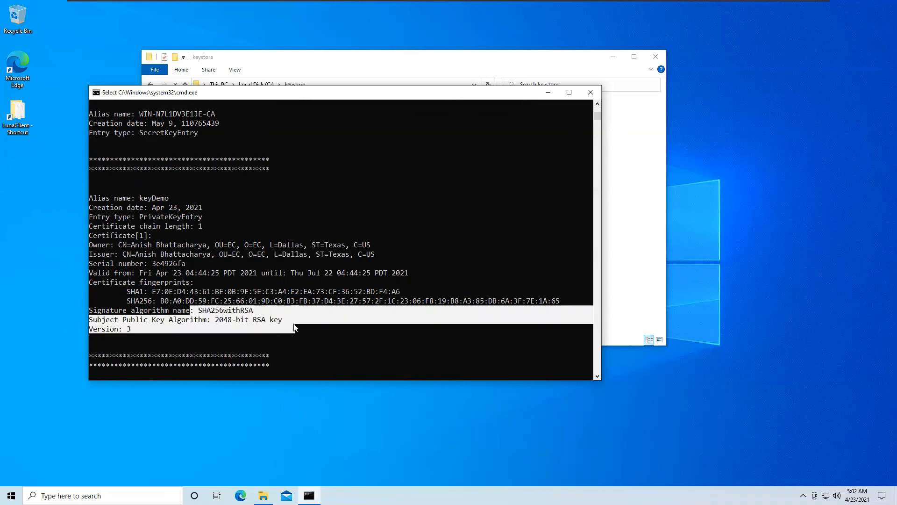
scroll(down, 3)
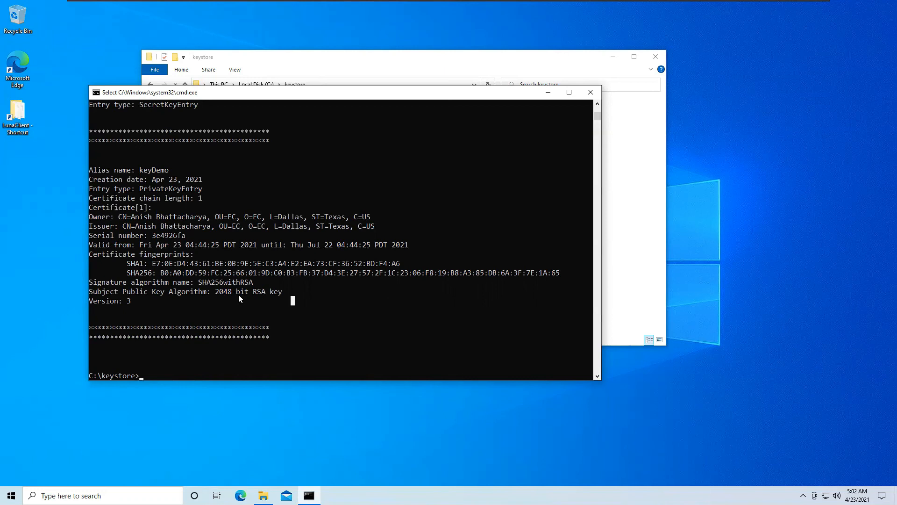
Step: cd into "C:\Program Files\SafeNet\LunaClient" and start cmu list
text(cd)
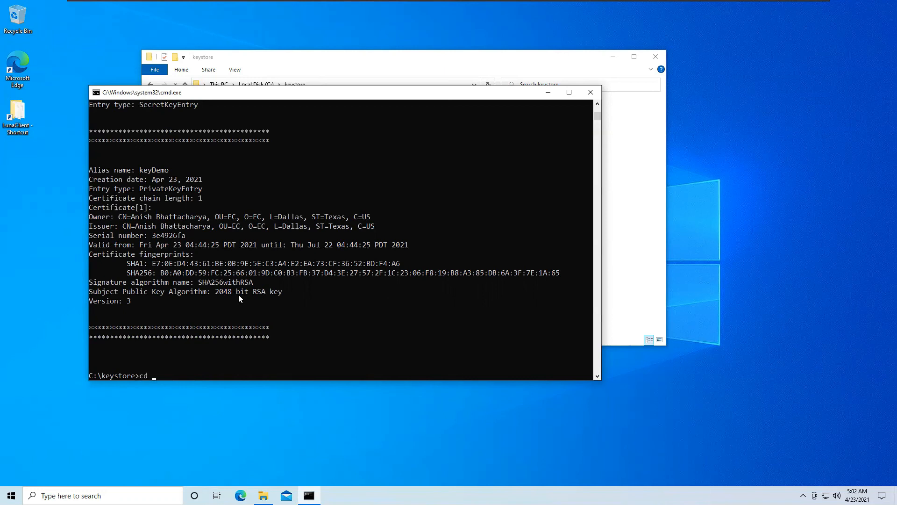
text(C:\)
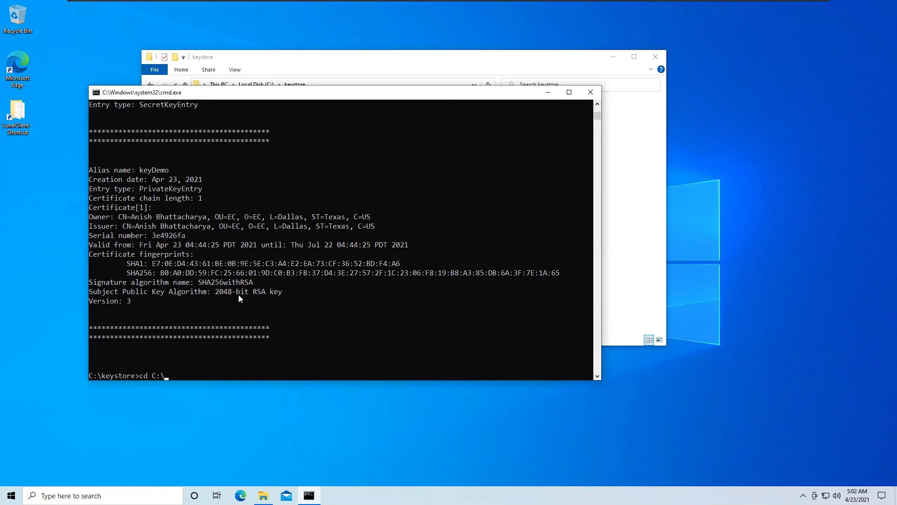
text("C:\Program Files")
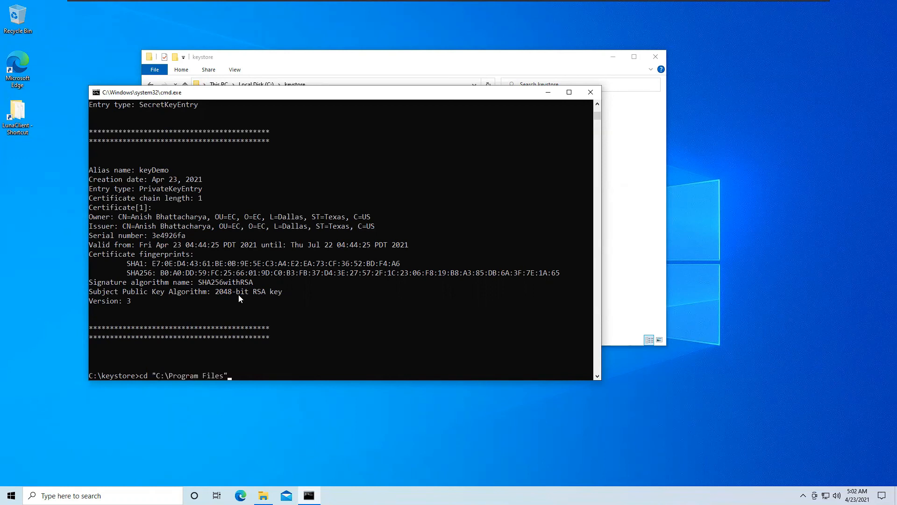
text(\SafeNet\LunaClient")
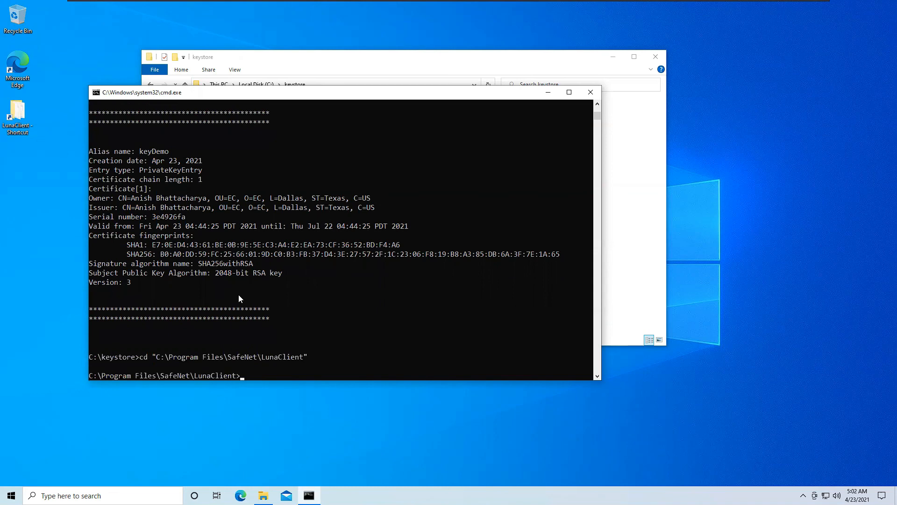
text(cmu list)
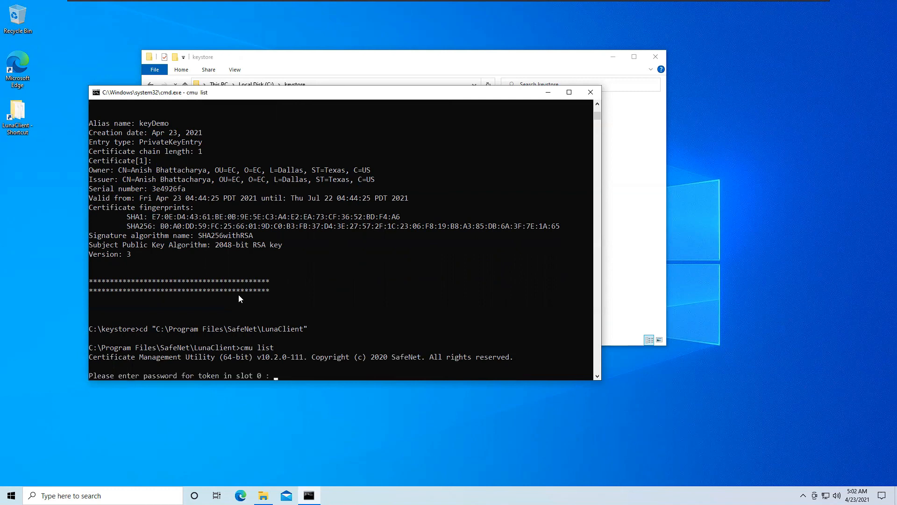
Step: Submit the slot 0 token password so cmu list begins showing keyDemo--cert0
text(*****)
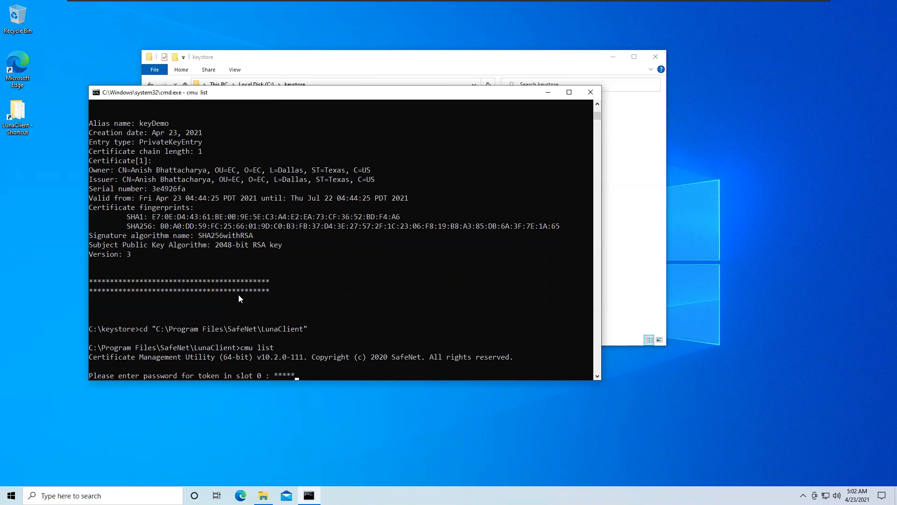
text(***)
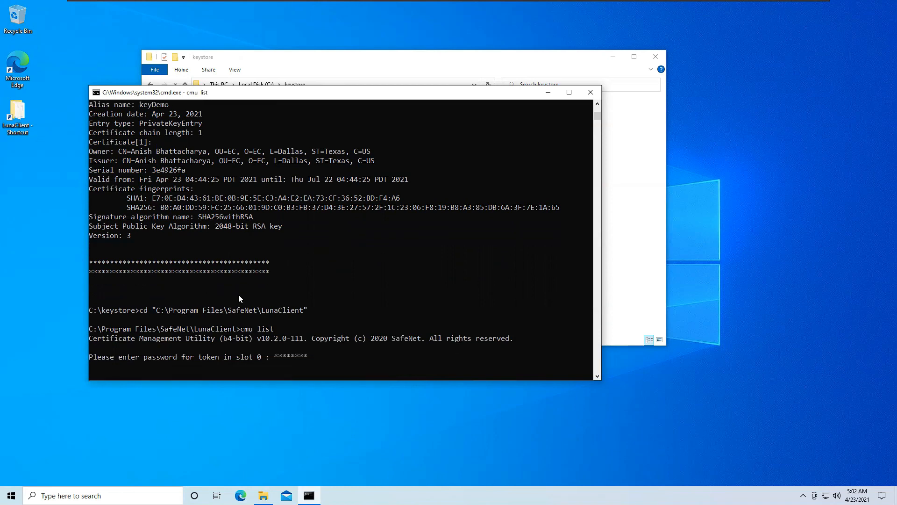
key(Return)
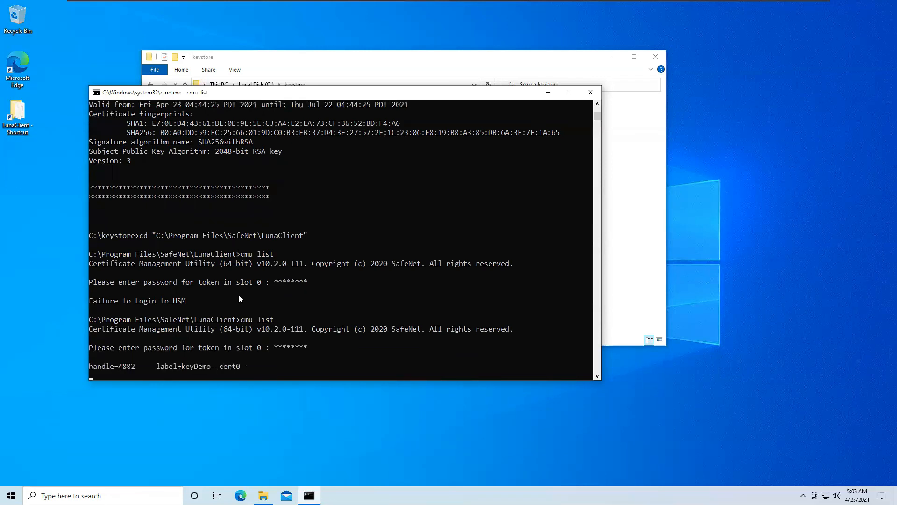
mouse_move(167, 352)
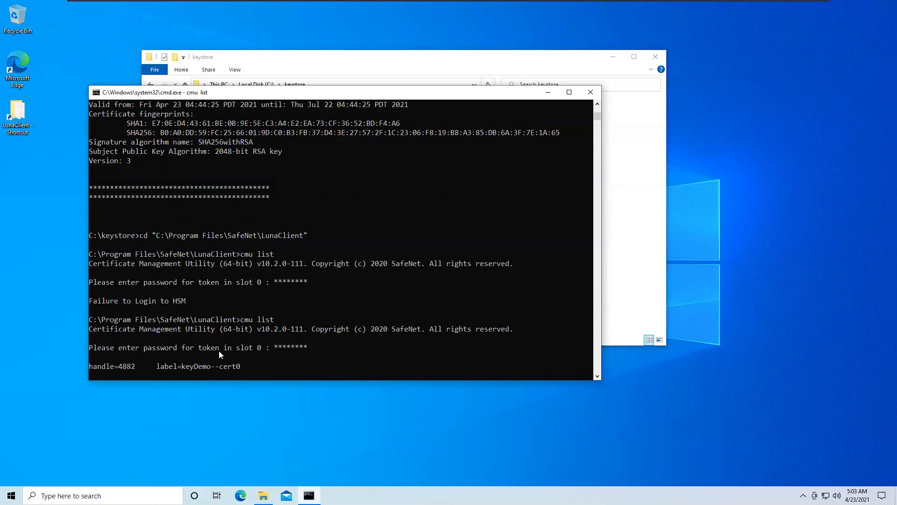
Step: Highlight the keyDemo--cert0 handle 4882 and keyDemo handle 3230 lines in the output
double_click(197, 356)
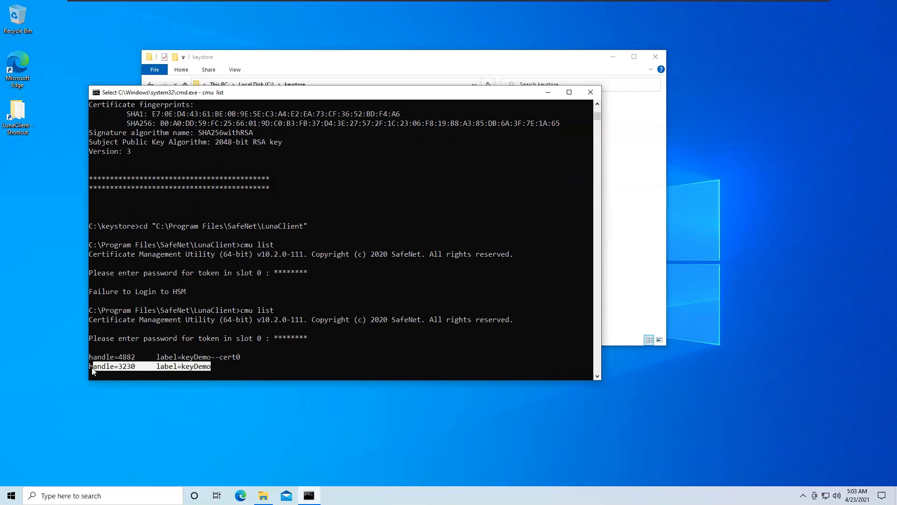
mouse_move(241, 359)
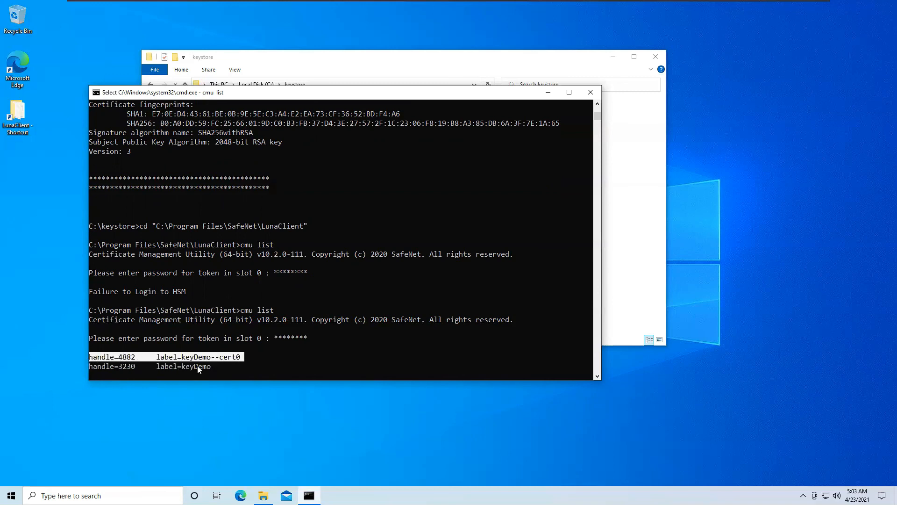
mouse_move(208, 370)
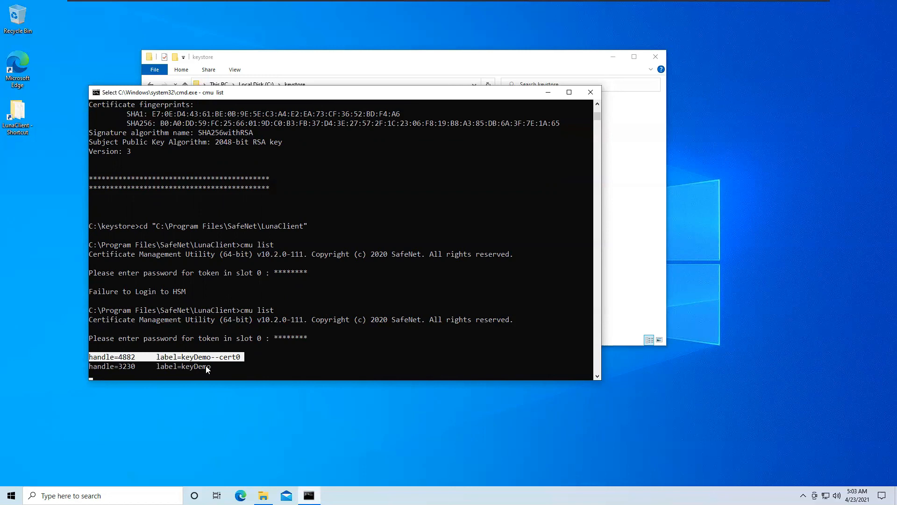
mouse_move(241, 206)
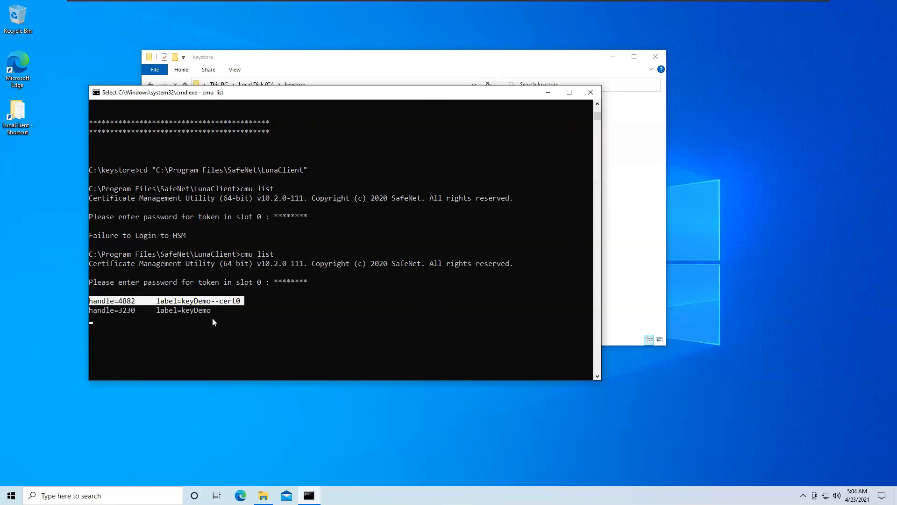
mouse_move(221, 247)
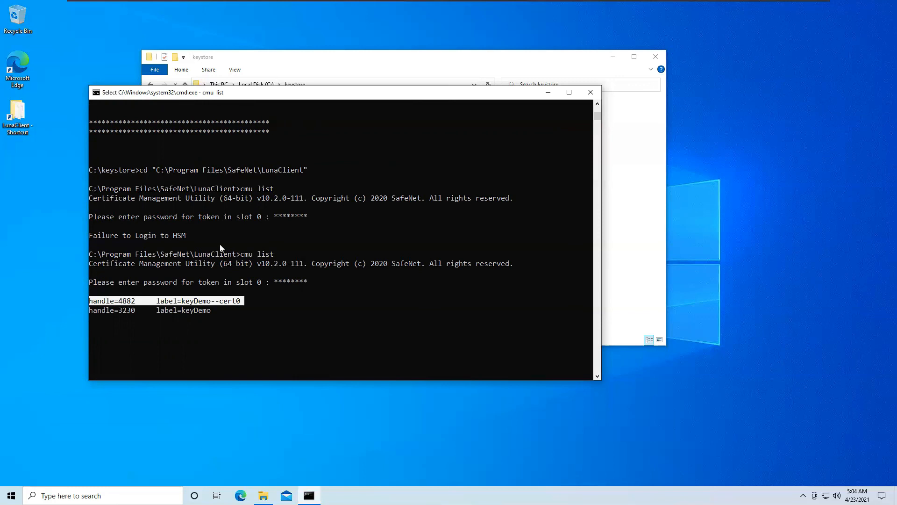
mouse_move(312, 138)
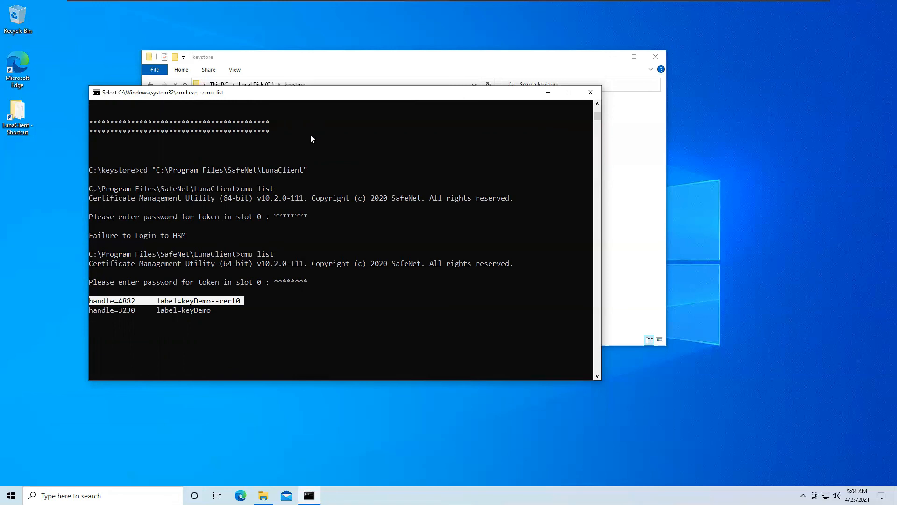
mouse_move(492, 39)
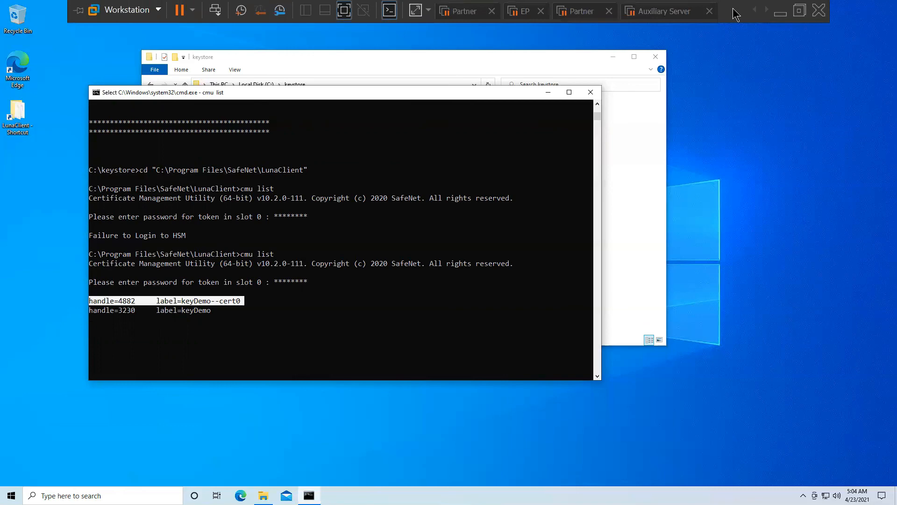
mouse_move(779, 10)
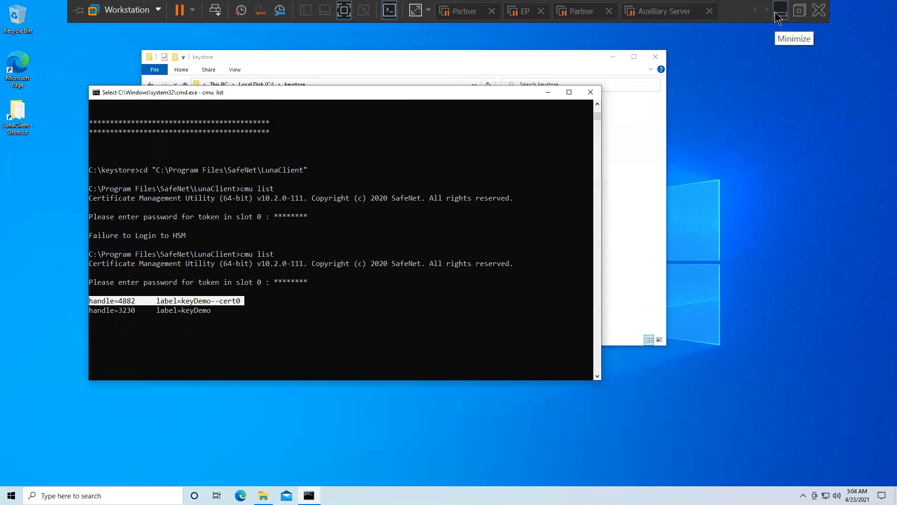